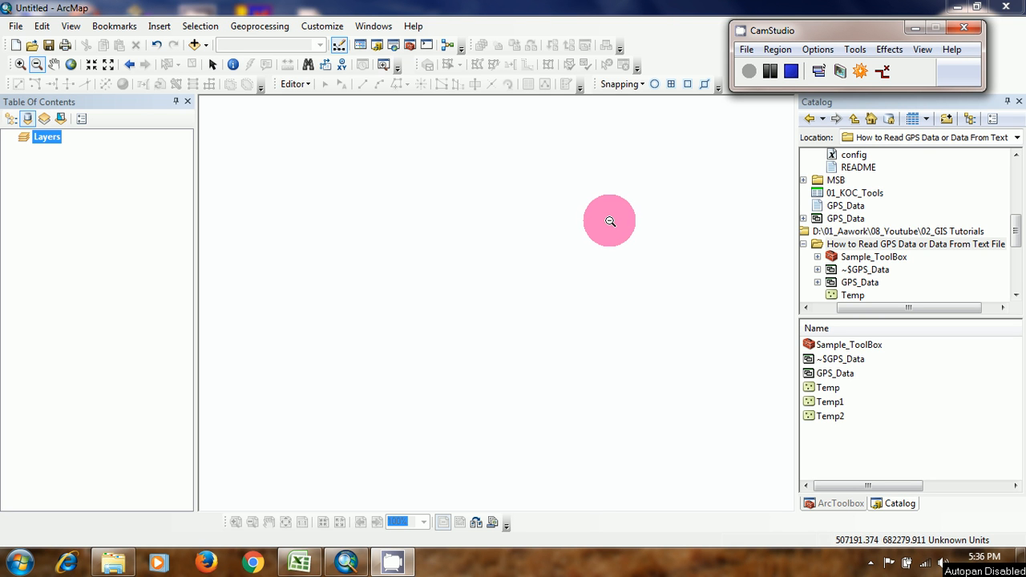
{"action": "mouse_move", "coordinate": [539, 164]}
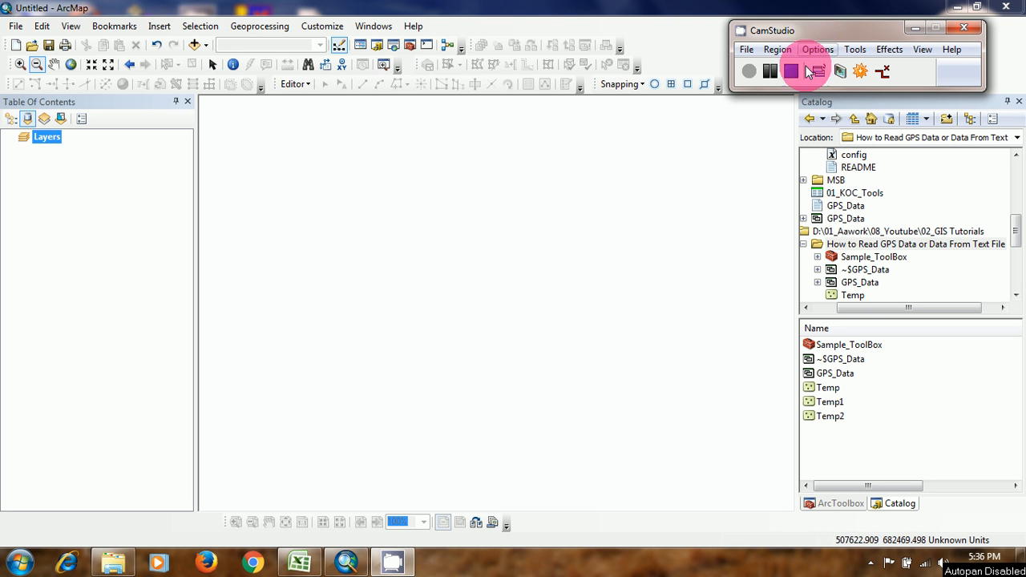
Review the three-well GPS_Data table in Excel, highlighting the Z, Name and Remarks columns
{"action": "left_click", "coordinate": [298, 561]}
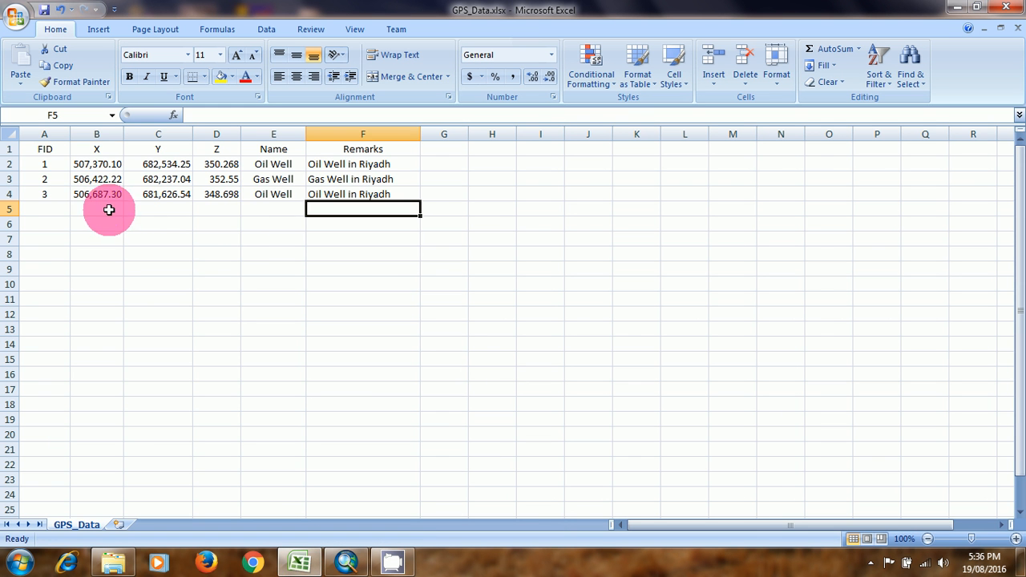
{"action": "left_click_drag", "start_coordinate": [45, 149], "coordinate": [217, 194]}
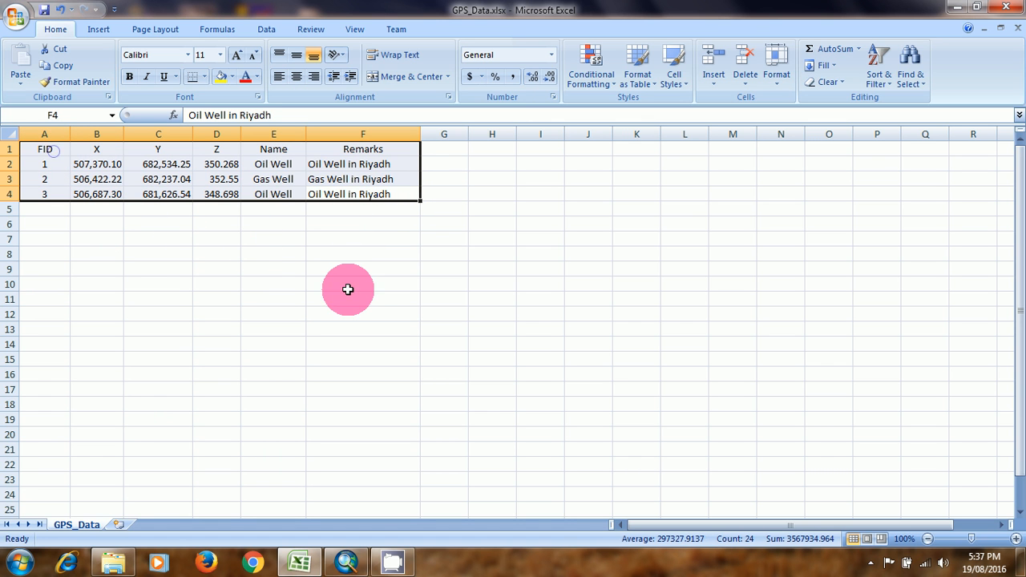
{"action": "mouse_move", "coordinate": [308, 280]}
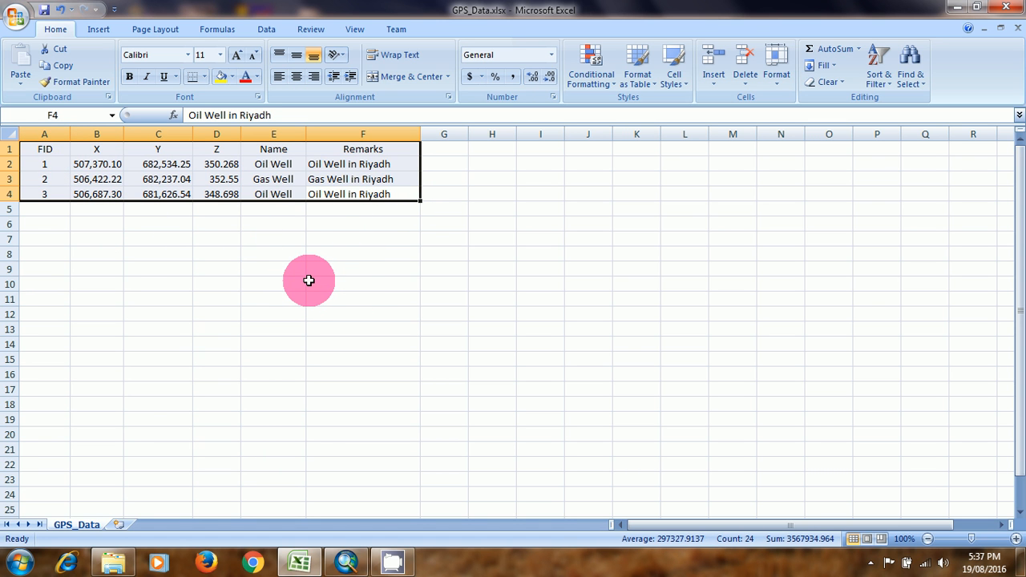
{"action": "mouse_move", "coordinate": [72, 134]}
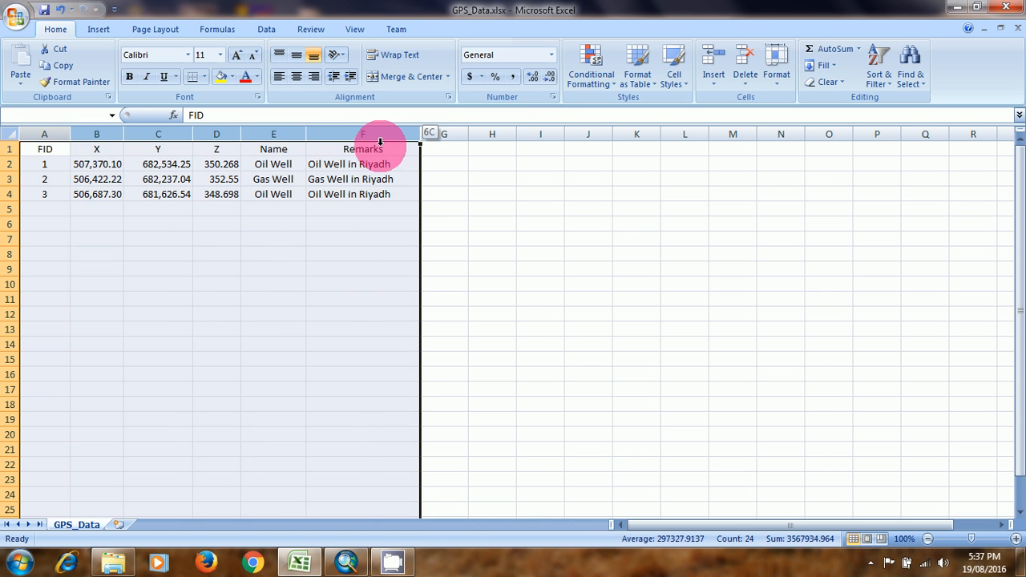
{"action": "left_click", "coordinate": [158, 254]}
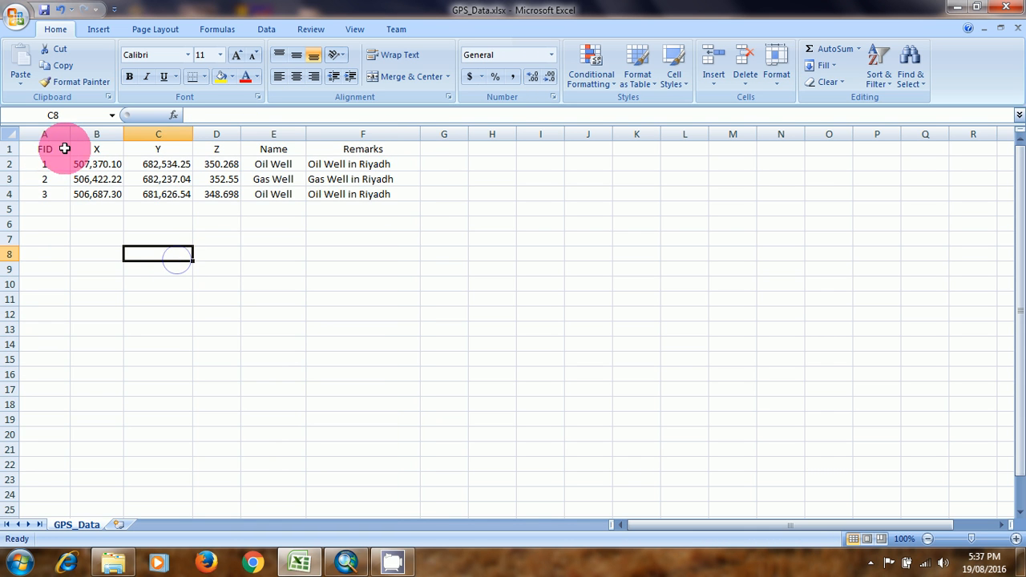
{"action": "left_click", "coordinate": [216, 149]}
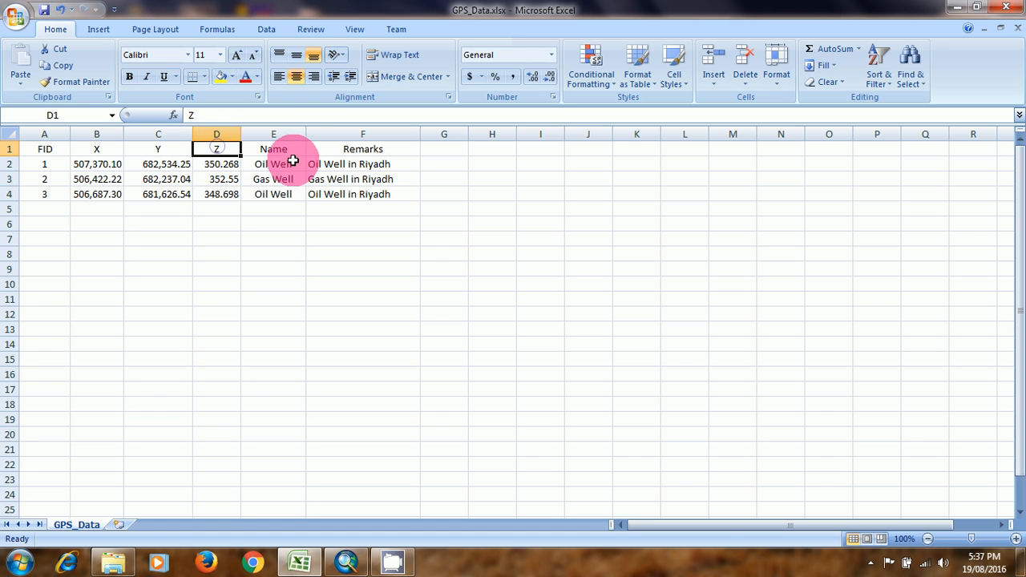
{"action": "left_click", "coordinate": [273, 134]}
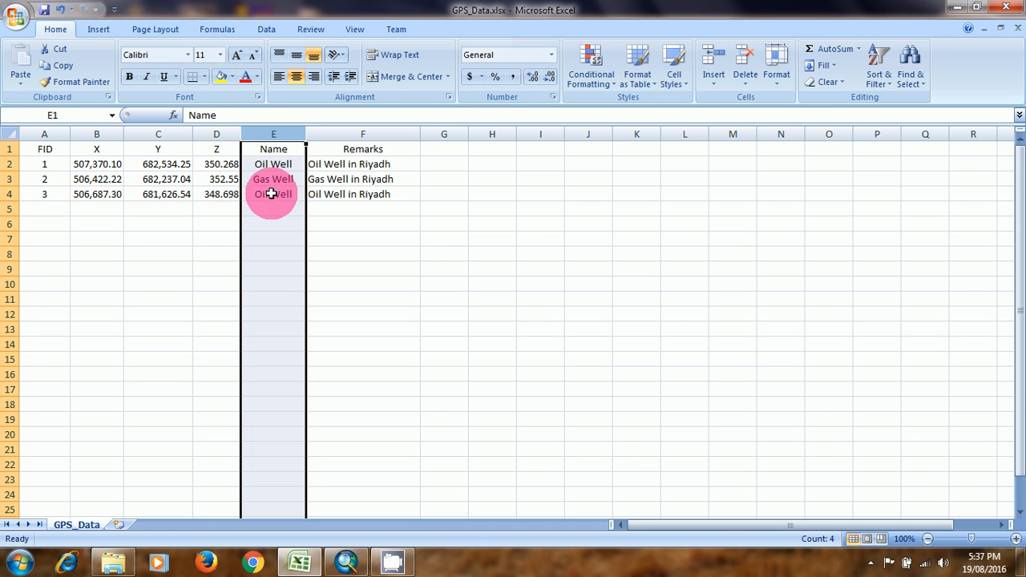
{"action": "left_click", "coordinate": [362, 163]}
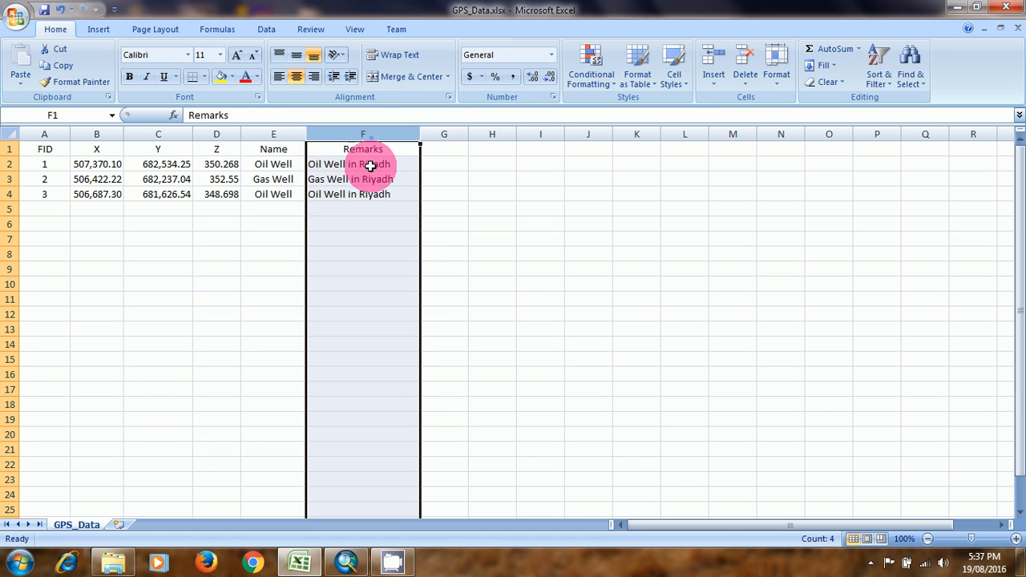
{"action": "left_click_drag", "start_coordinate": [44, 163], "coordinate": [44, 194]}
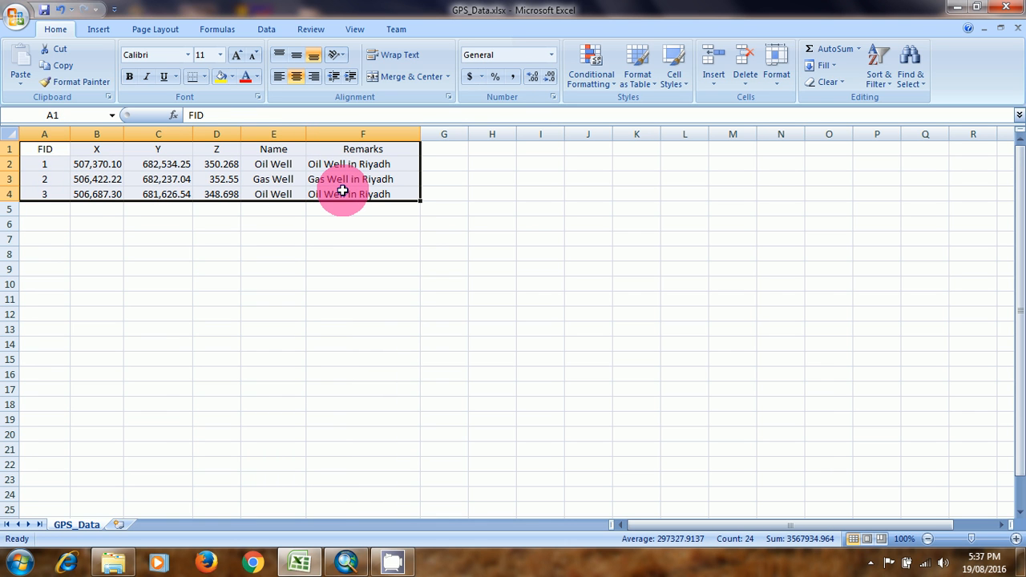
{"action": "mouse_move", "coordinate": [172, 184]}
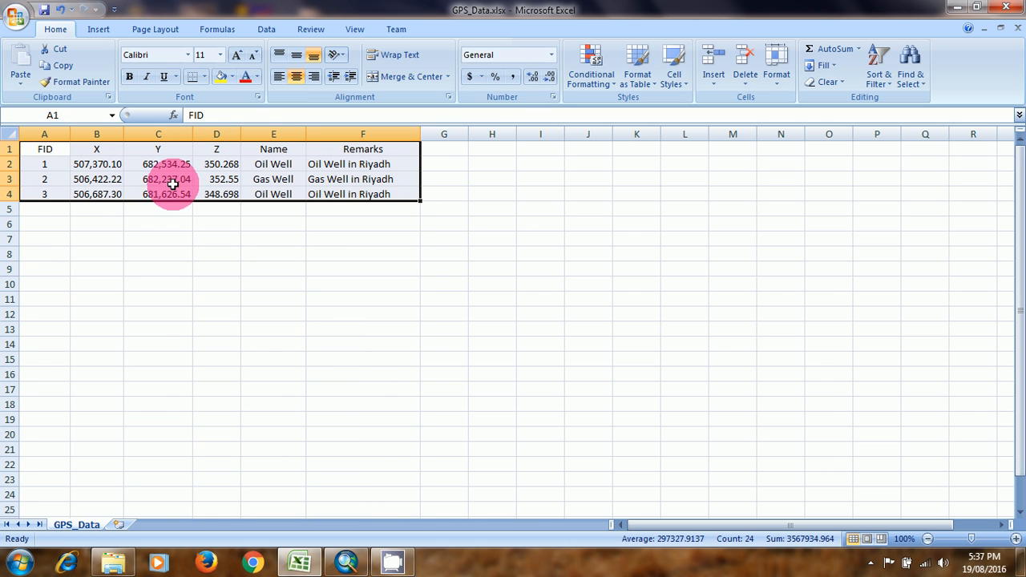
{"action": "mouse_move", "coordinate": [188, 238]}
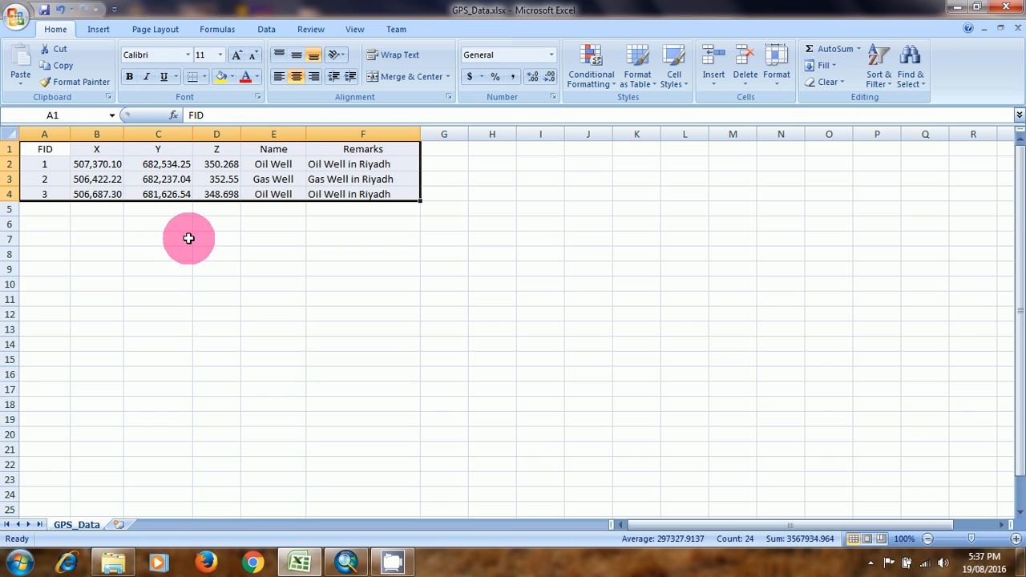
{"action": "mouse_move", "coordinate": [54, 211]}
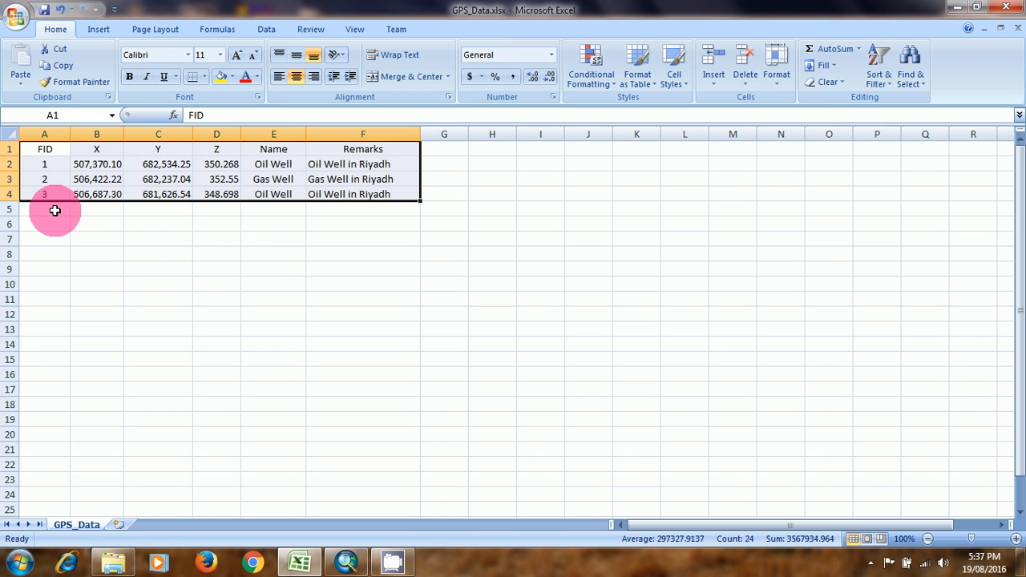
{"action": "left_click", "coordinate": [363, 194]}
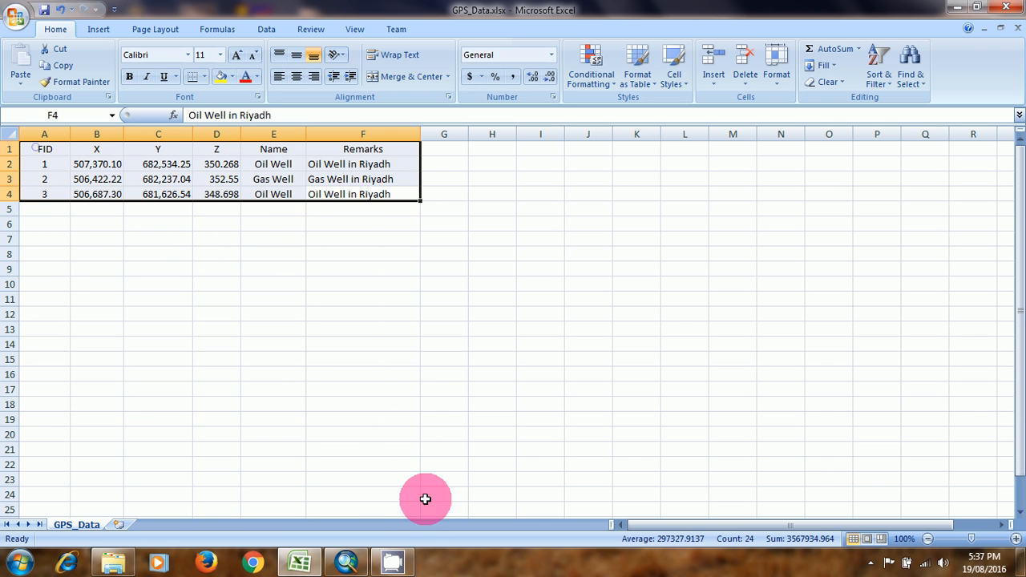
Add the GPS_Data$ sheet from GPS_Data.xlsx to the ArcMap map document
{"action": "left_click", "coordinate": [346, 561]}
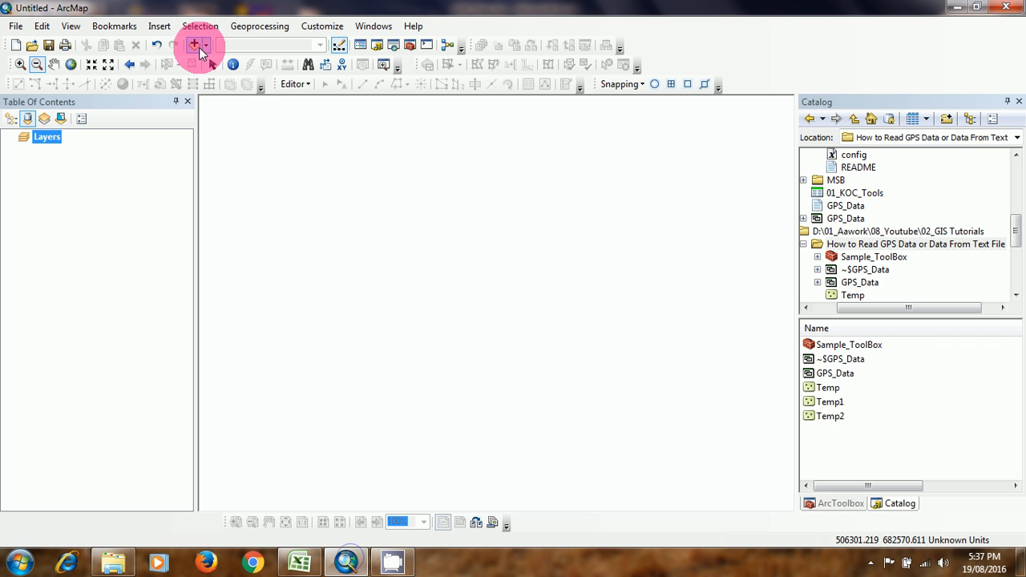
{"action": "left_click", "coordinate": [198, 45]}
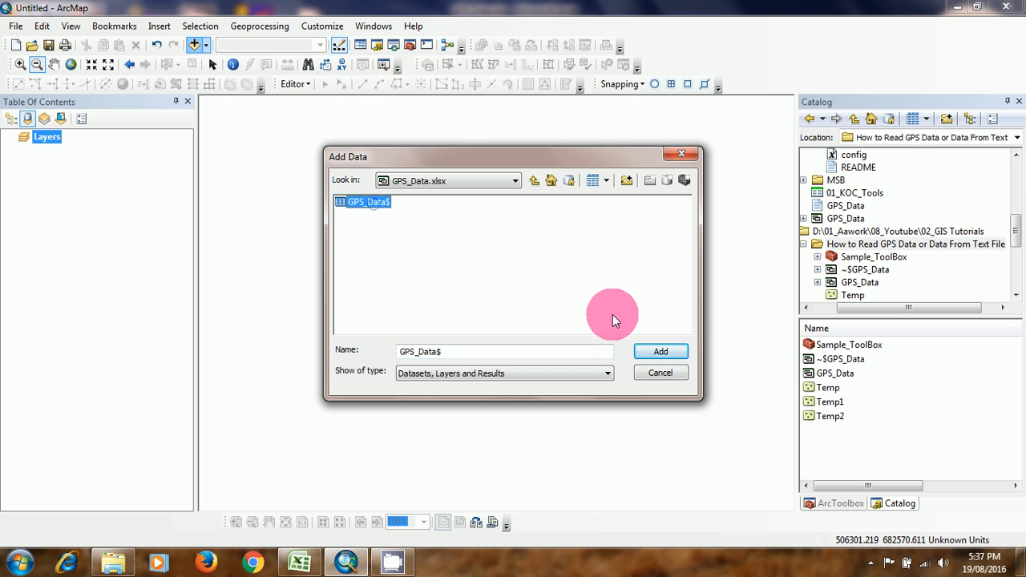
{"action": "left_click", "coordinate": [534, 180]}
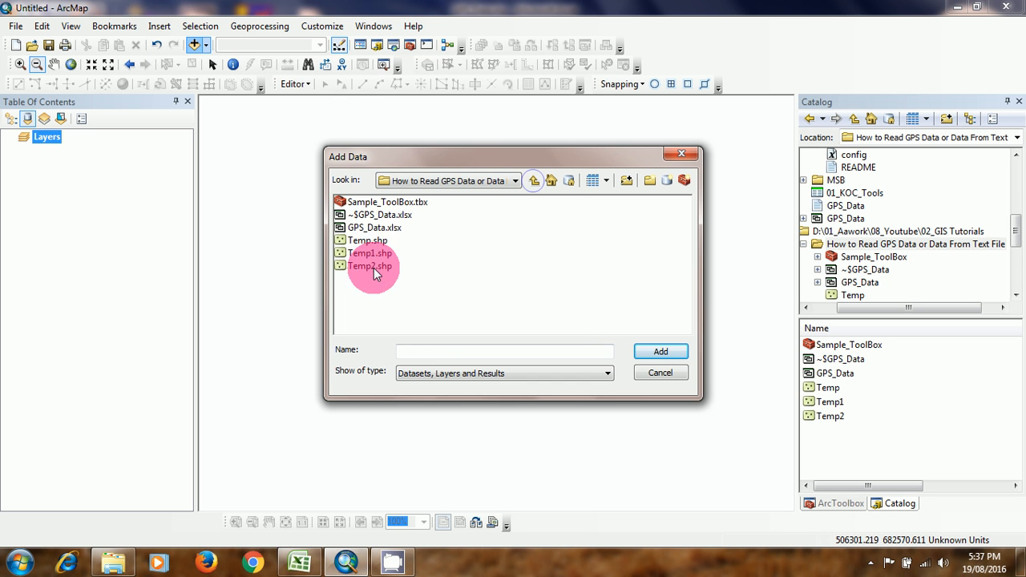
{"action": "double_click", "coordinate": [374, 227]}
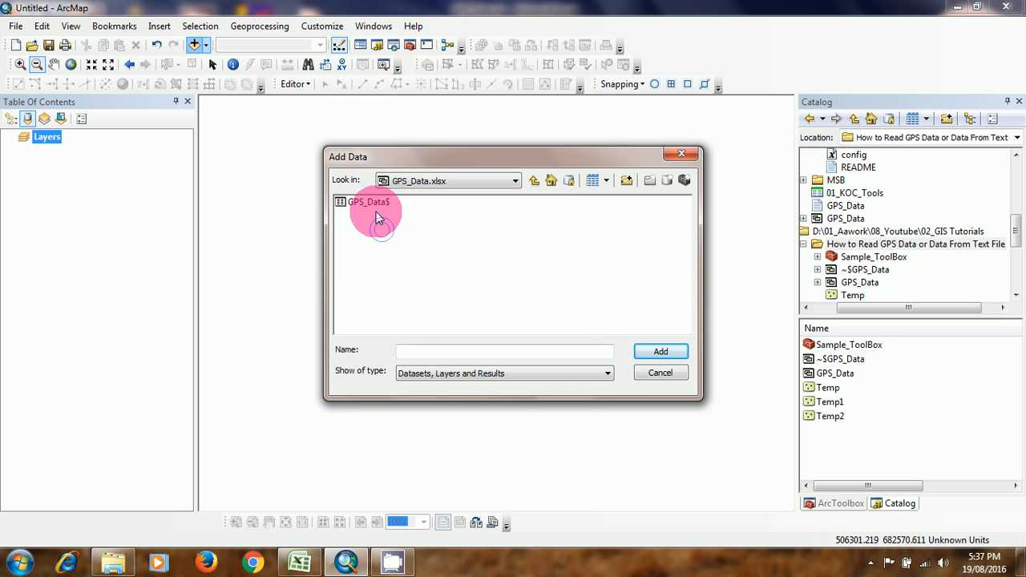
{"action": "left_click", "coordinate": [368, 201]}
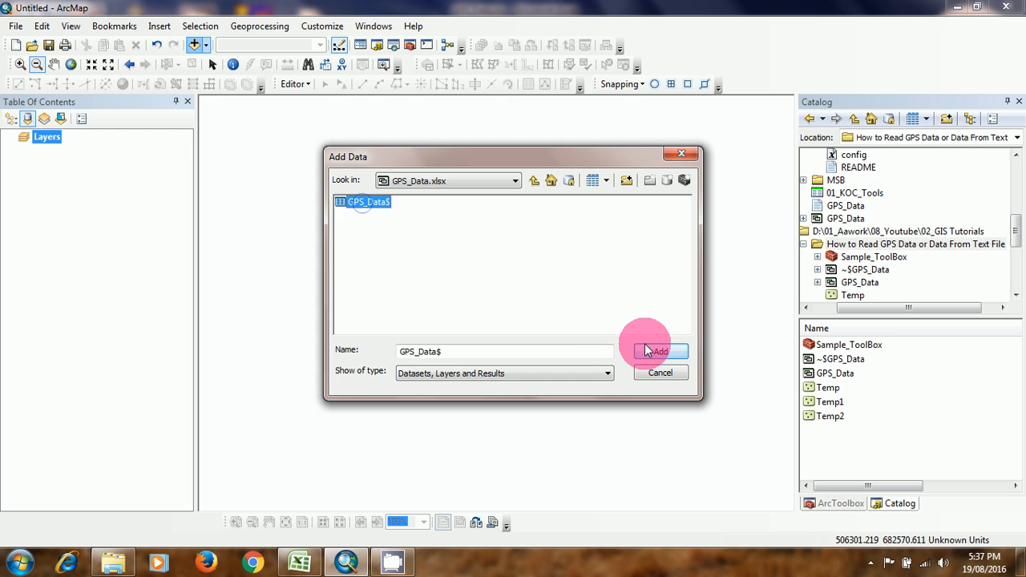
{"action": "left_click", "coordinate": [657, 351]}
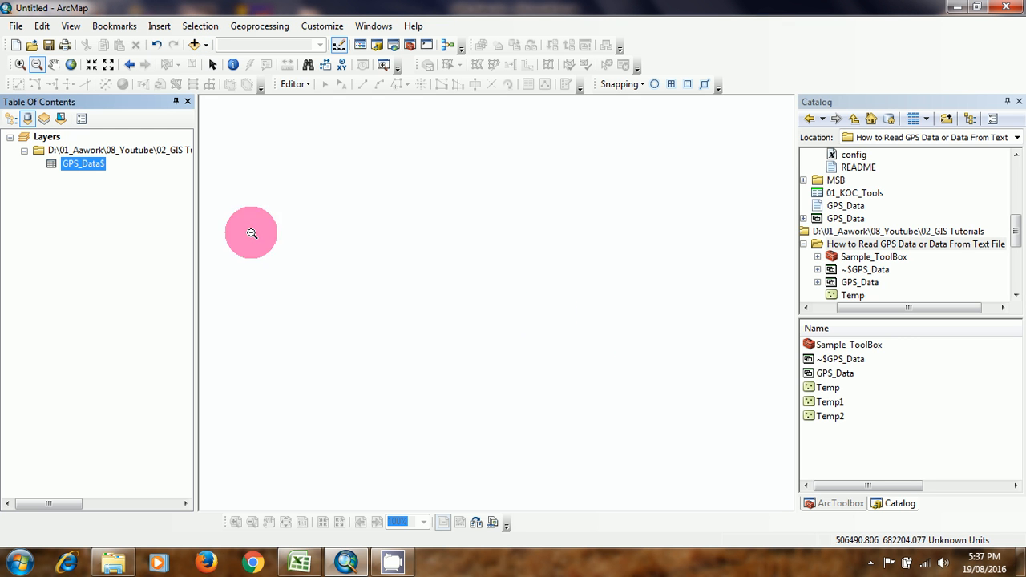
{"action": "mouse_move", "coordinate": [441, 211]}
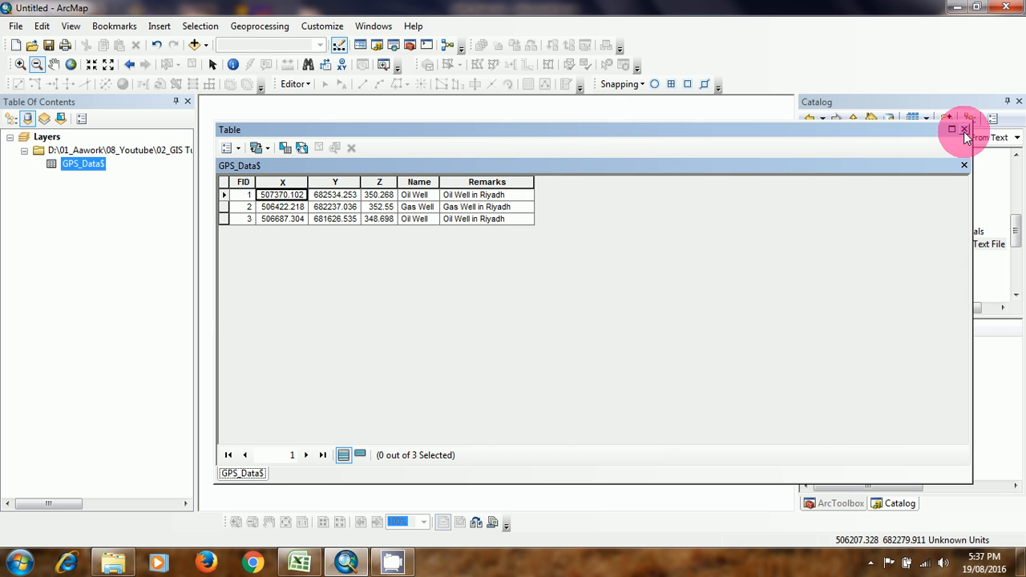
{"action": "left_click", "coordinate": [965, 130]}
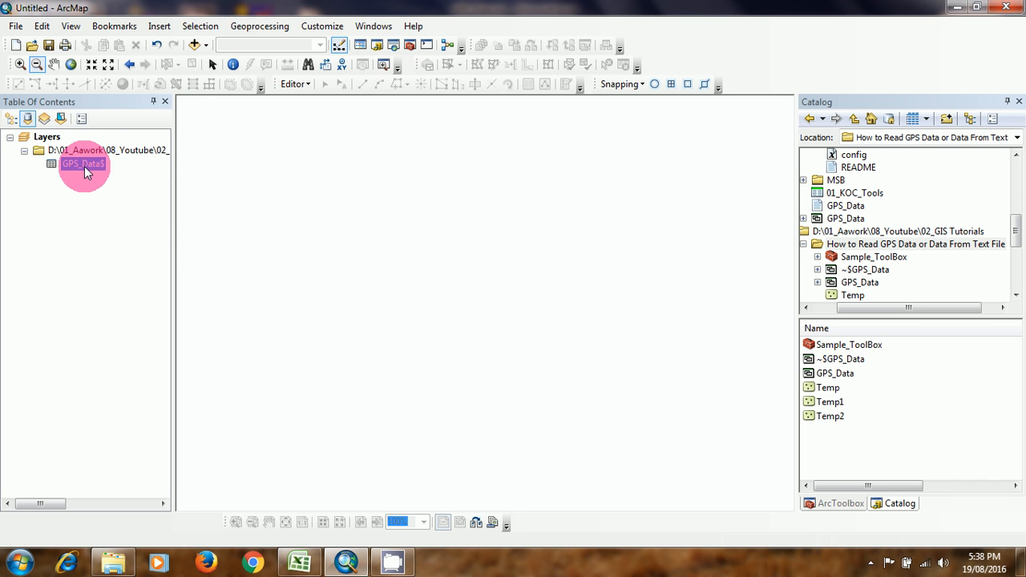
{"action": "mouse_move", "coordinate": [108, 165]}
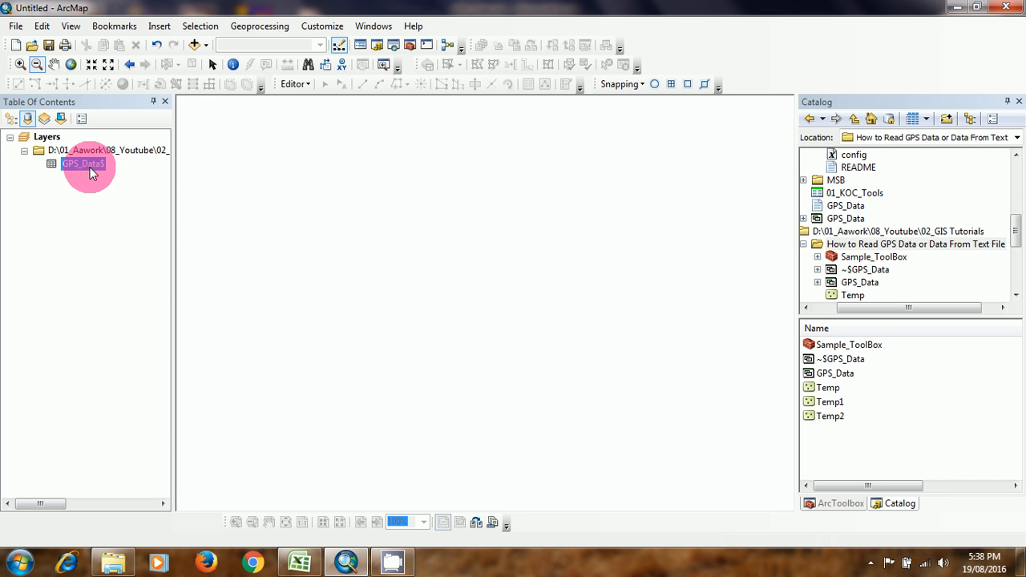
Export the GPS_Data$ records to a new table named Temp in D:\Temp
{"action": "right_click", "coordinate": [83, 163]}
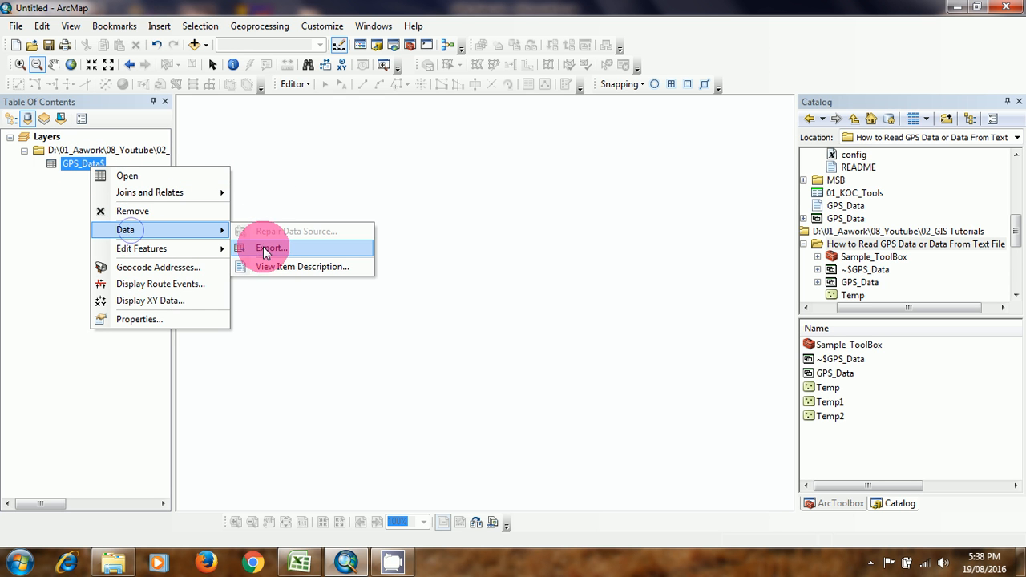
{"action": "left_click", "coordinate": [271, 247]}
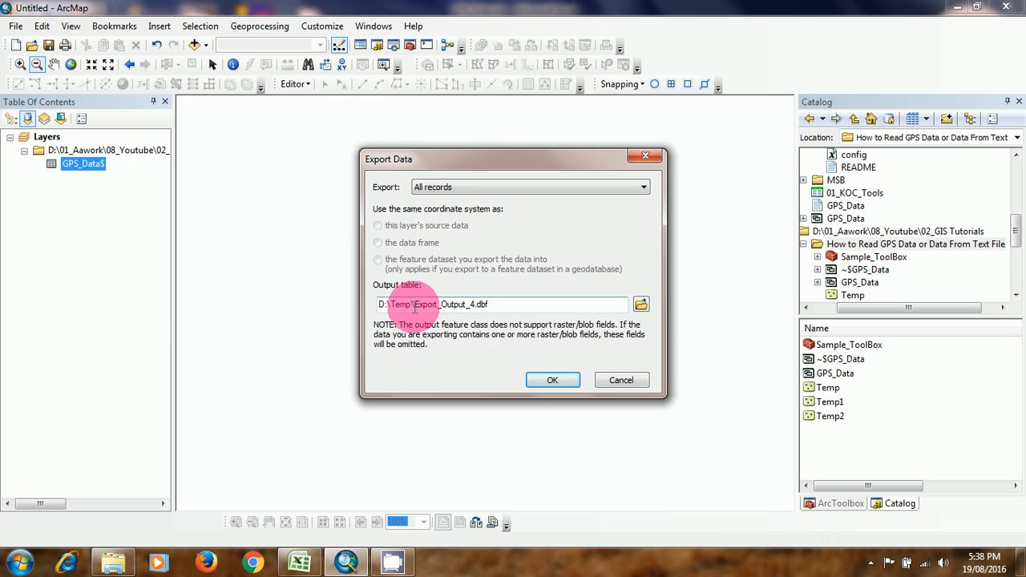
{"action": "double_click", "coordinate": [449, 304]}
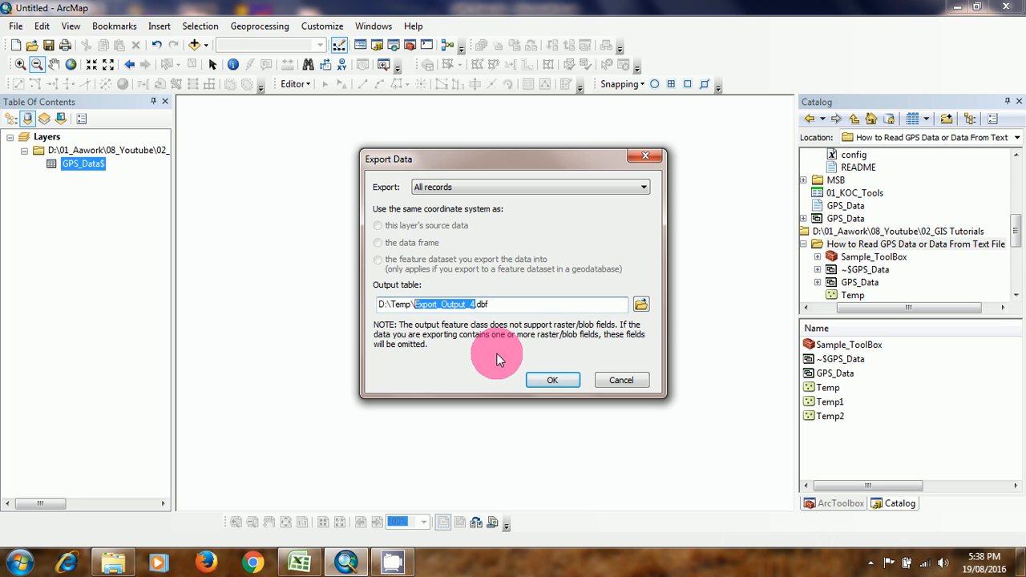
{"action": "type", "text": "Temp\\Temp.dbf"}
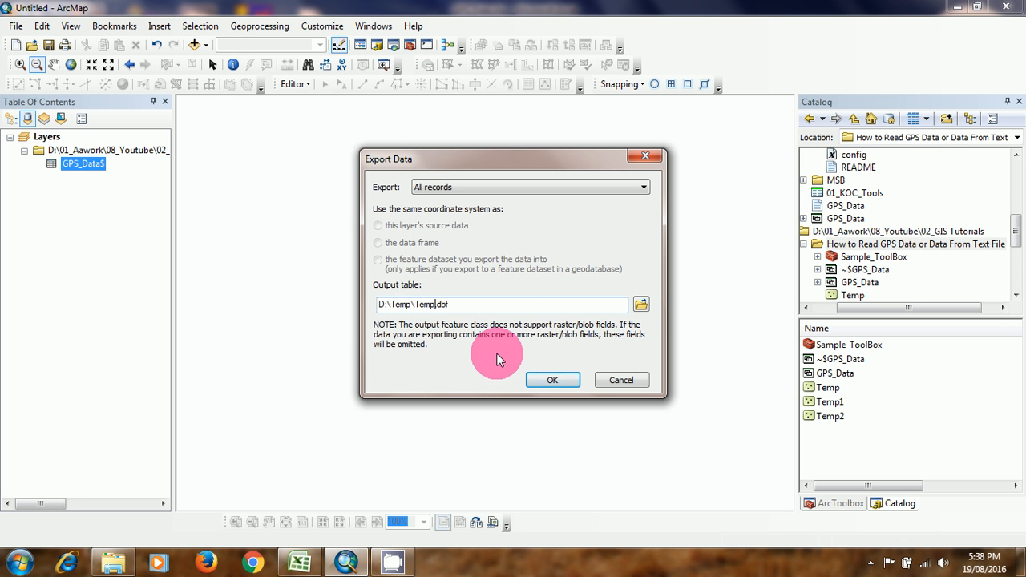
{"action": "left_click", "coordinate": [552, 380]}
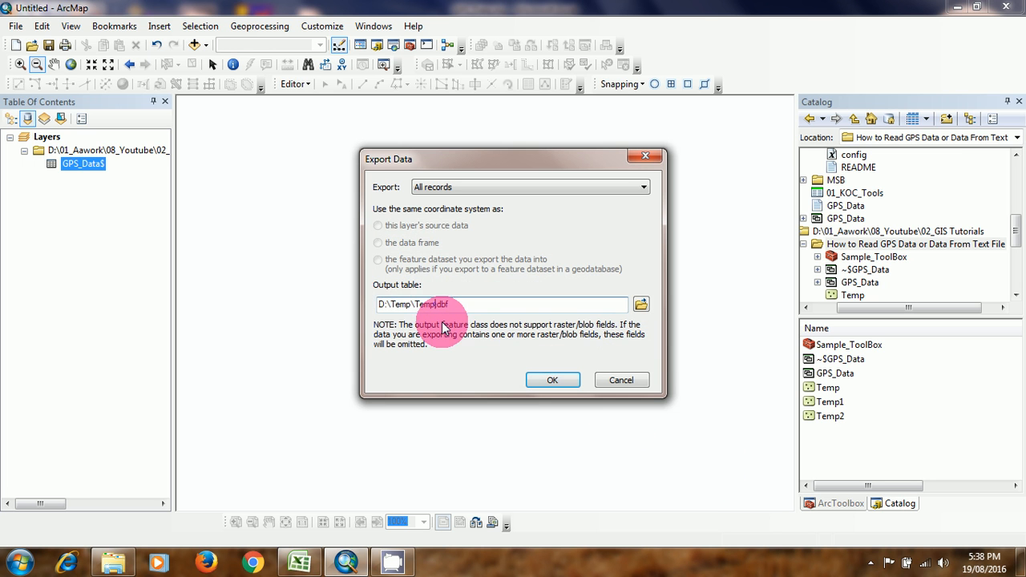
{"action": "left_click", "coordinate": [552, 379]}
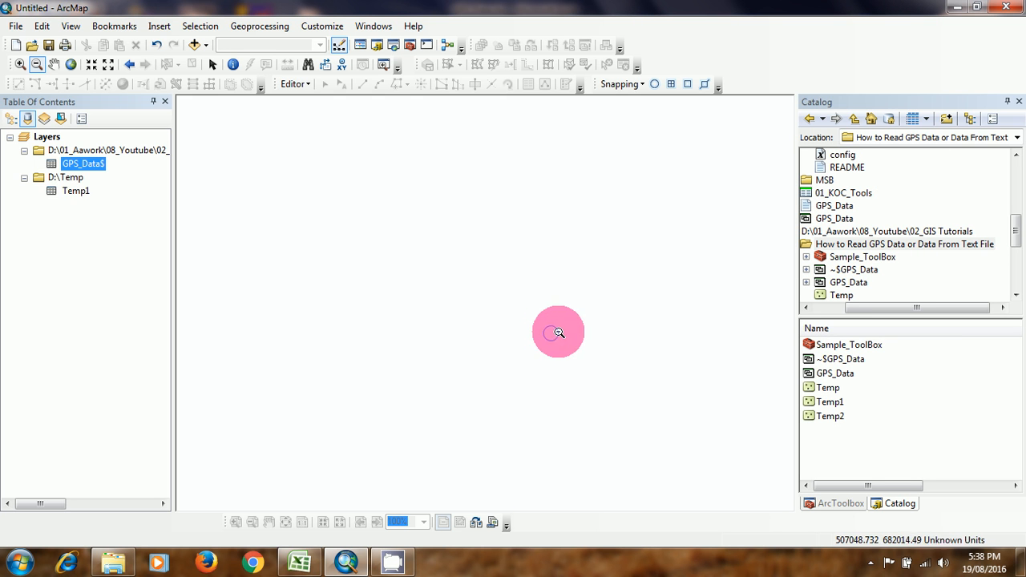
{"action": "mouse_move", "coordinate": [80, 193]}
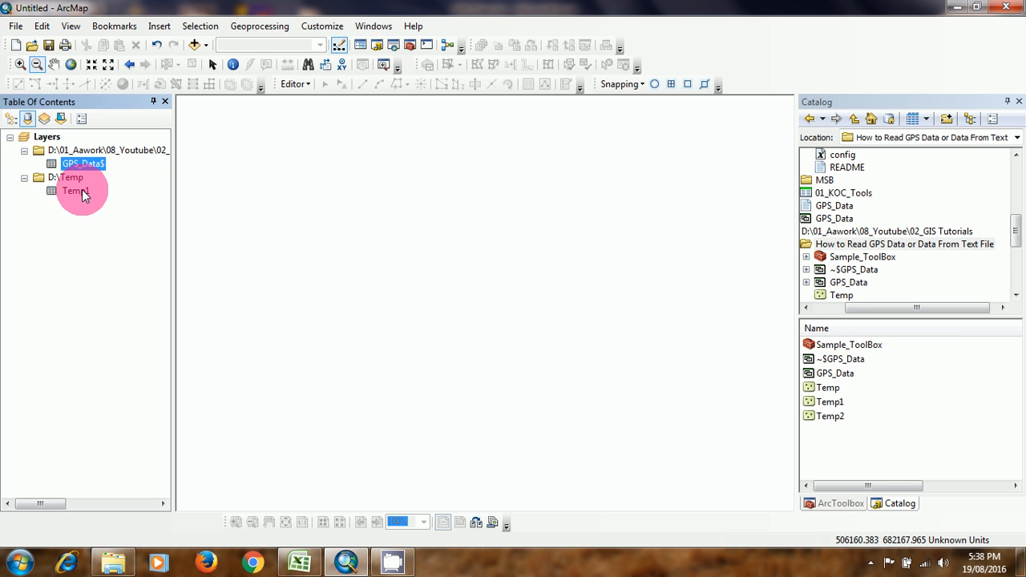
{"action": "double_click", "coordinate": [75, 191]}
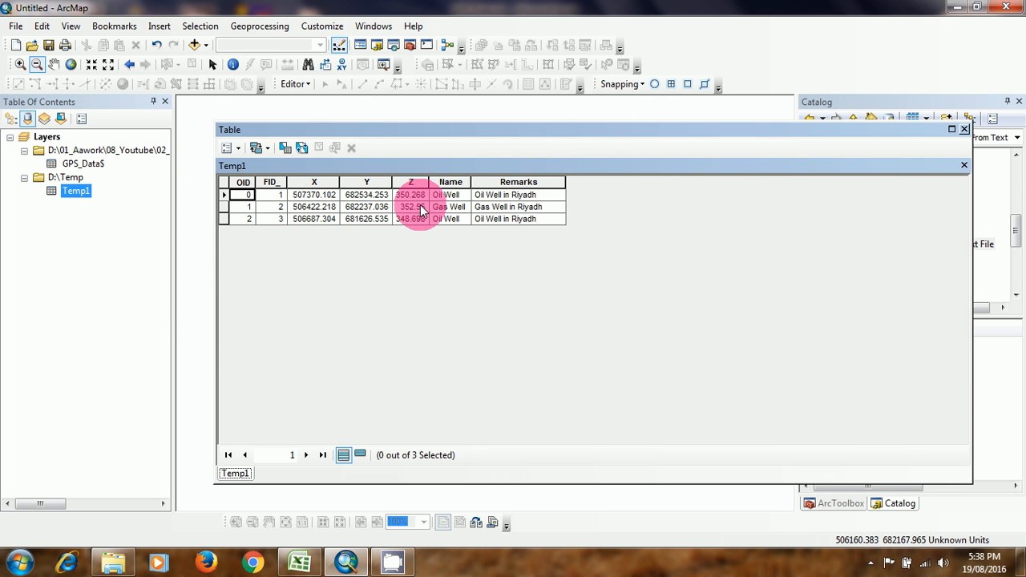
{"action": "left_click", "coordinate": [964, 129]}
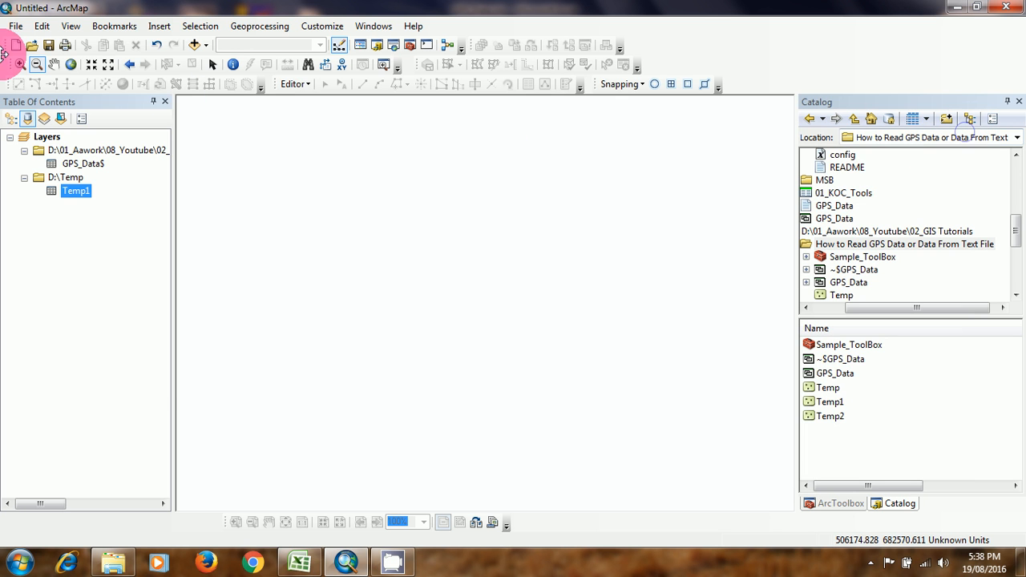
Start Add XY Data with GPS_Data$ as the source table and Z as the Z field
{"action": "left_click", "coordinate": [16, 25]}
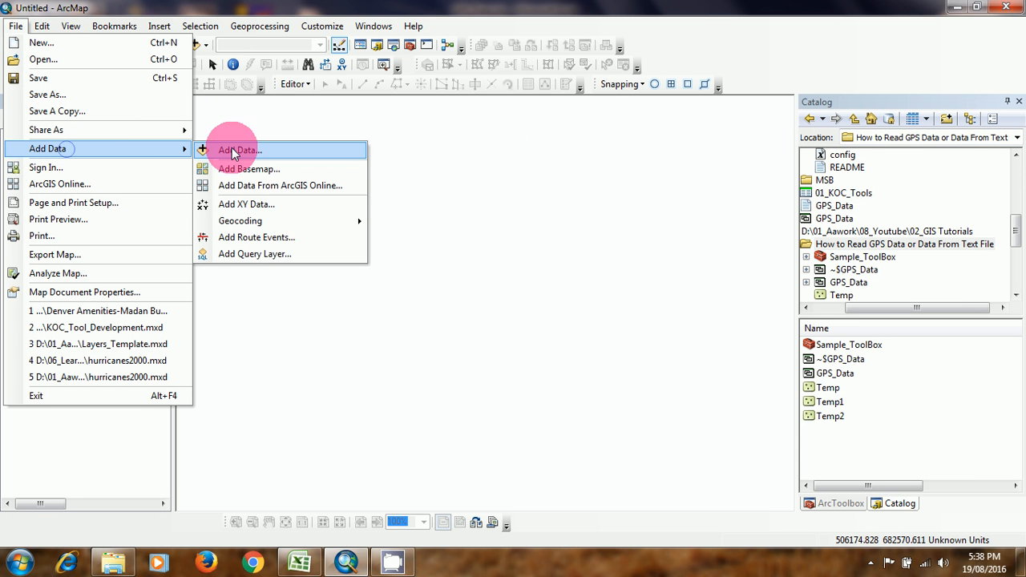
{"action": "mouse_move", "coordinate": [246, 203]}
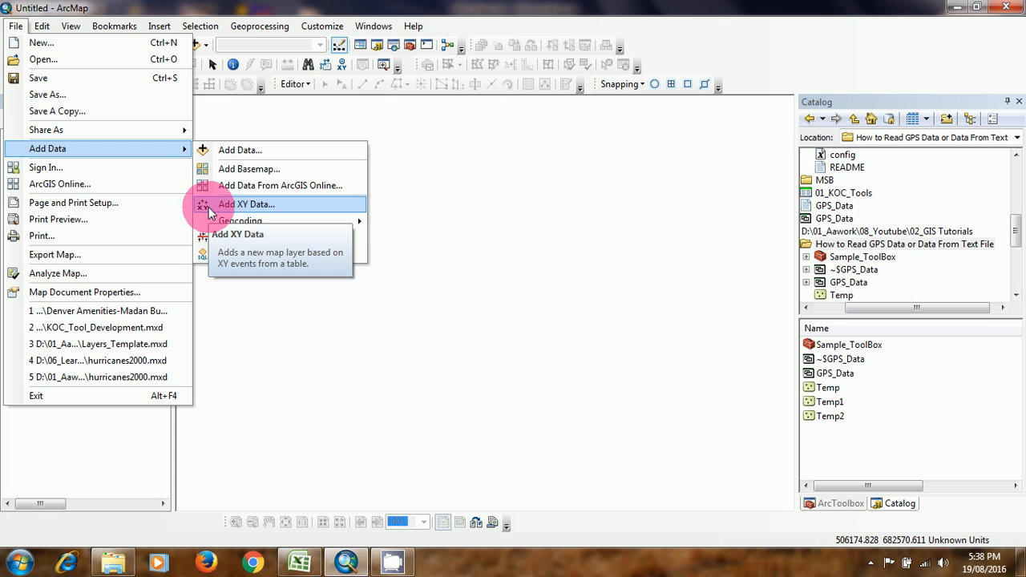
{"action": "left_click", "coordinate": [247, 204]}
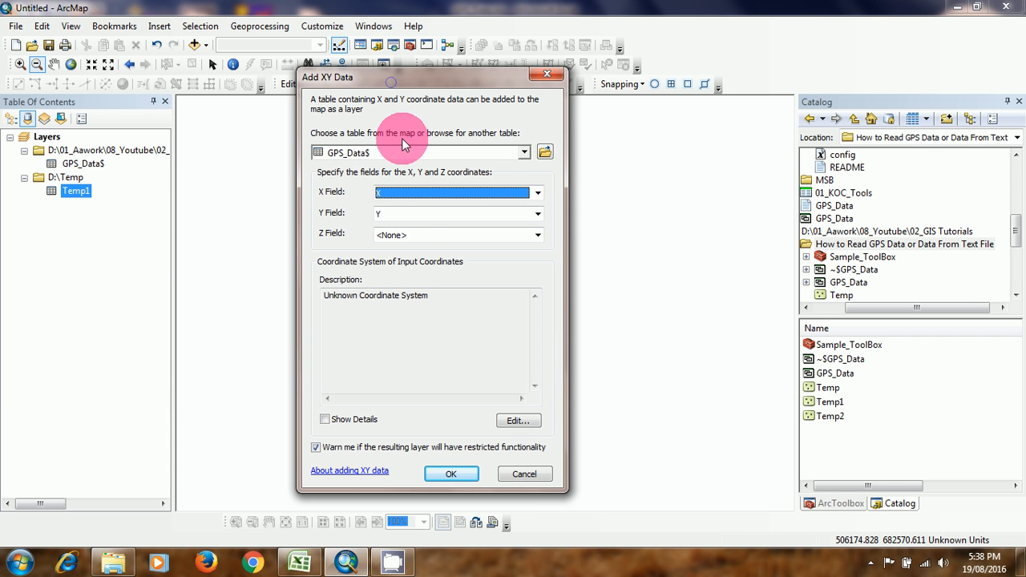
{"action": "mouse_move", "coordinate": [423, 158]}
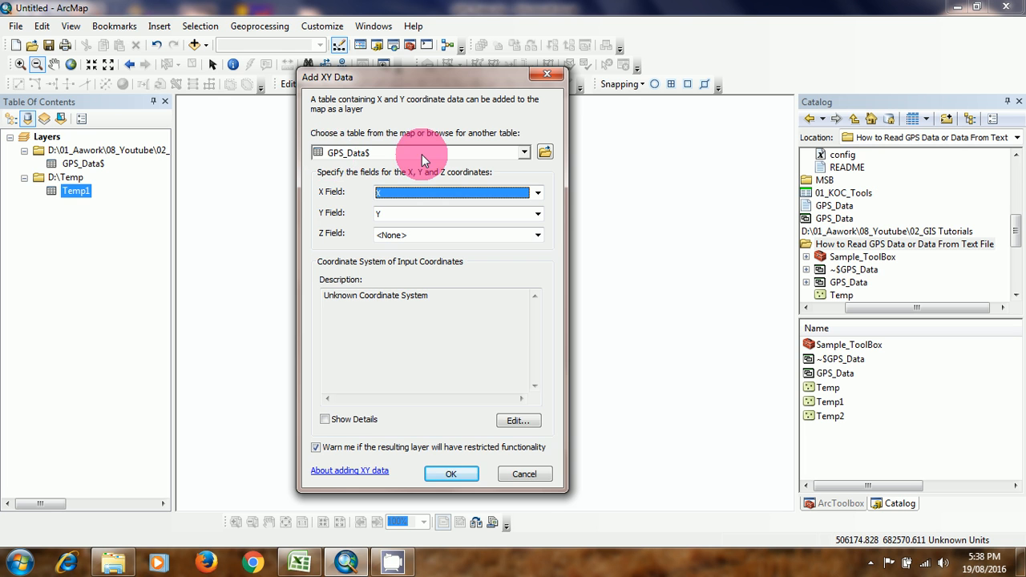
{"action": "left_click", "coordinate": [524, 152]}
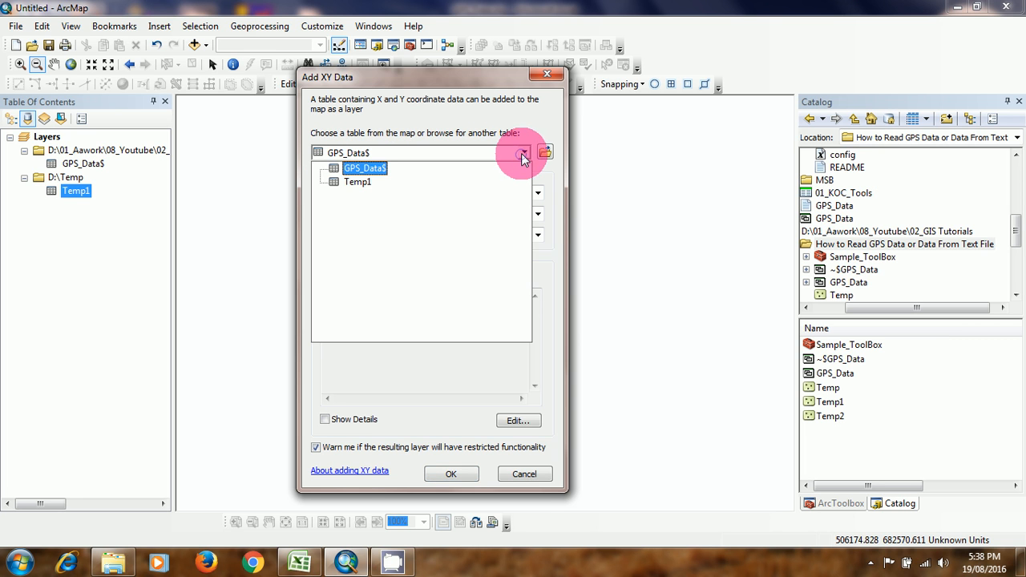
{"action": "left_click", "coordinate": [357, 182]}
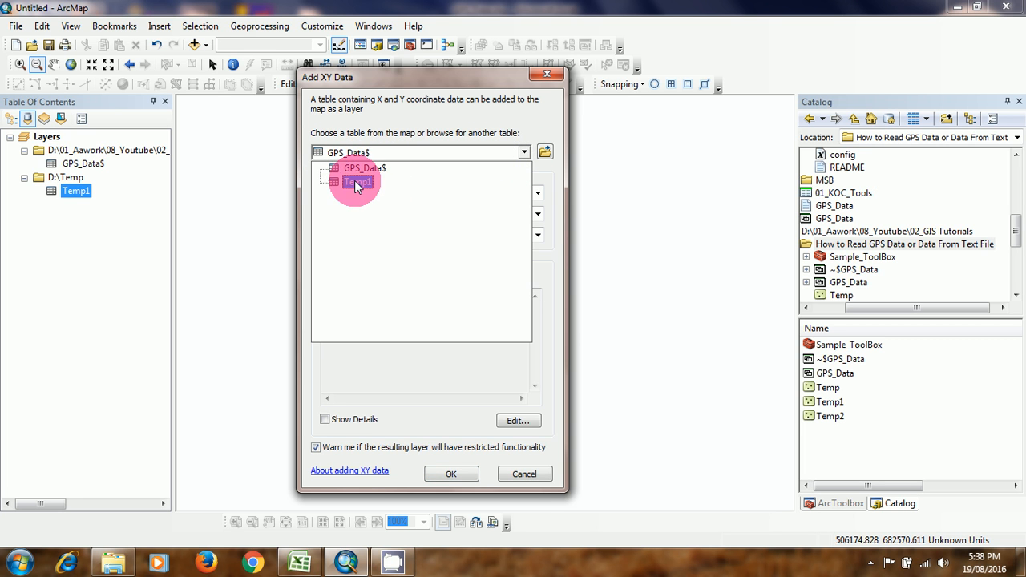
{"action": "left_click", "coordinate": [364, 168]}
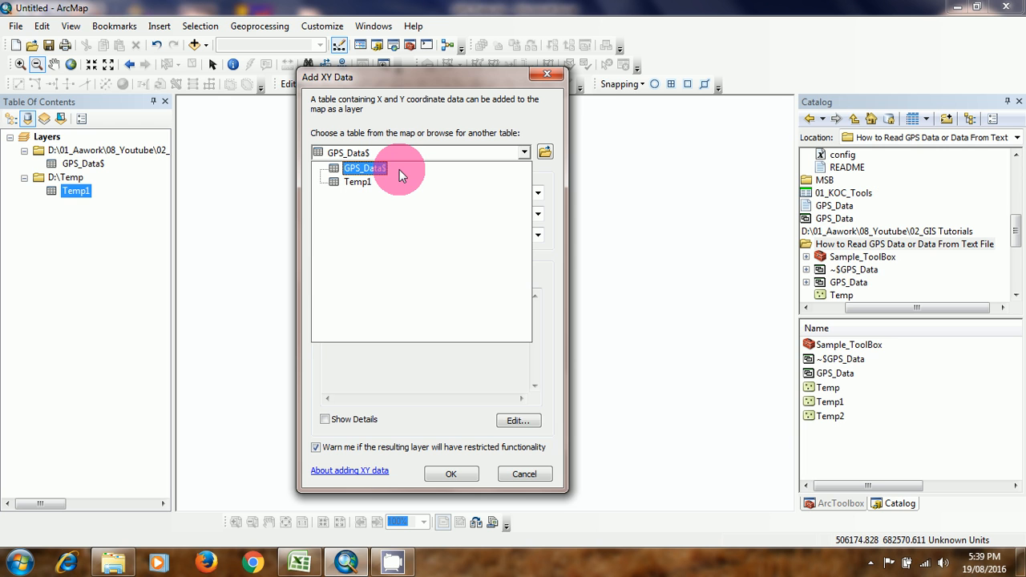
{"action": "left_click", "coordinate": [358, 181]}
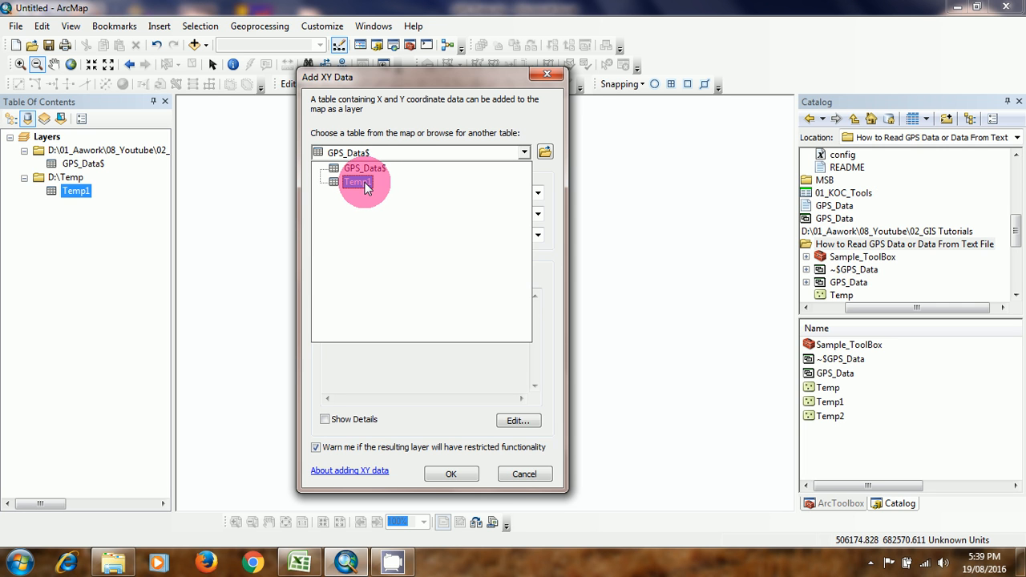
{"action": "left_click", "coordinate": [365, 167]}
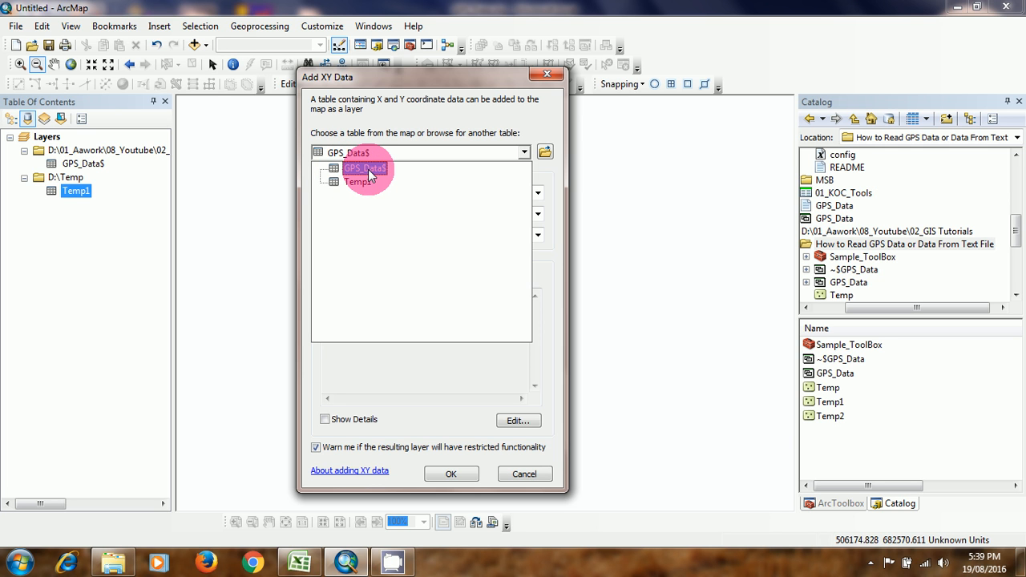
{"action": "left_click", "coordinate": [364, 168]}
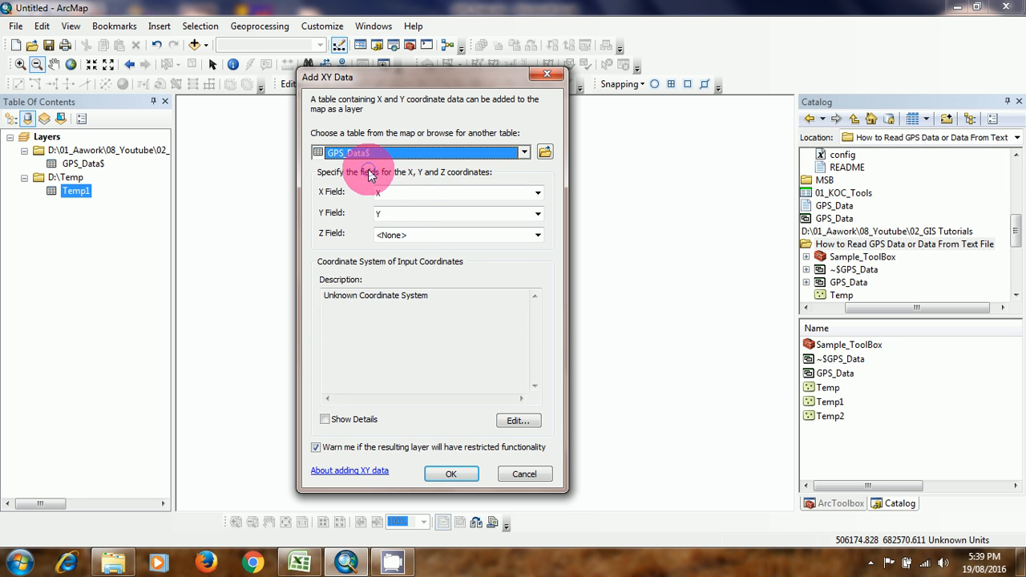
{"action": "left_click", "coordinate": [537, 234]}
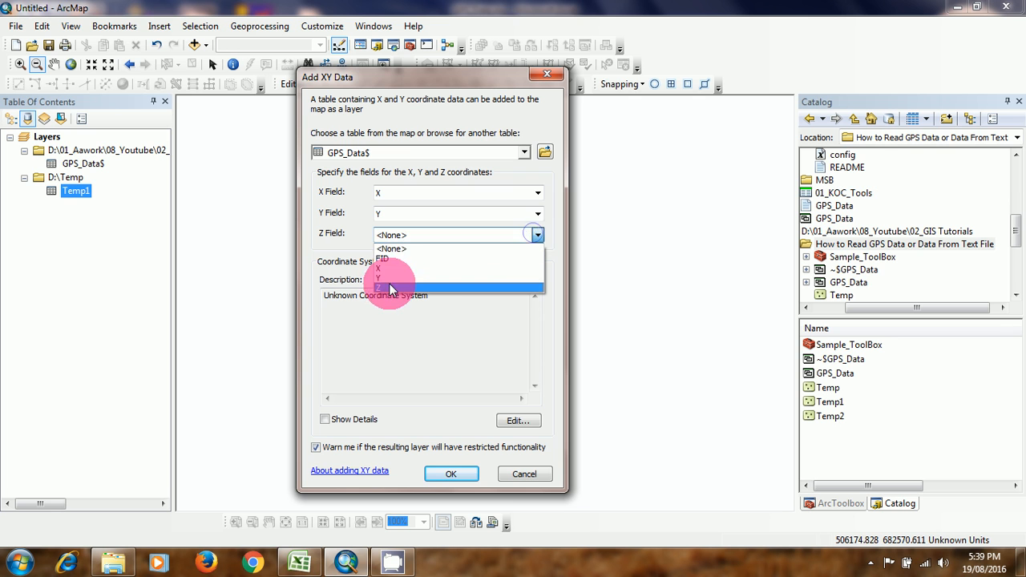
{"action": "left_click", "coordinate": [379, 287]}
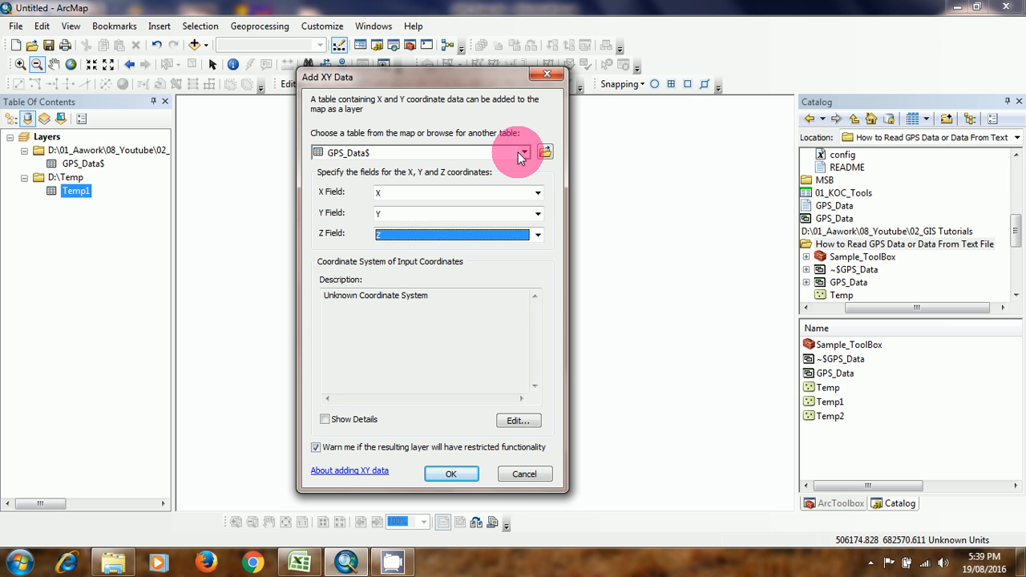
Switch the source to Temp1, use Z as Z field, and create Temp1 Events
{"action": "left_click", "coordinate": [524, 152]}
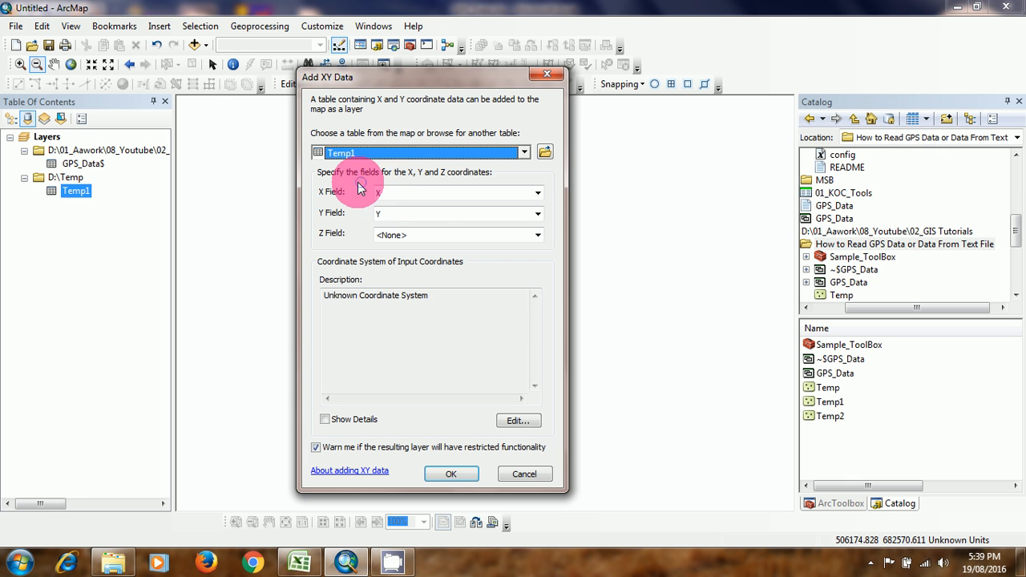
{"action": "left_click", "coordinate": [536, 234]}
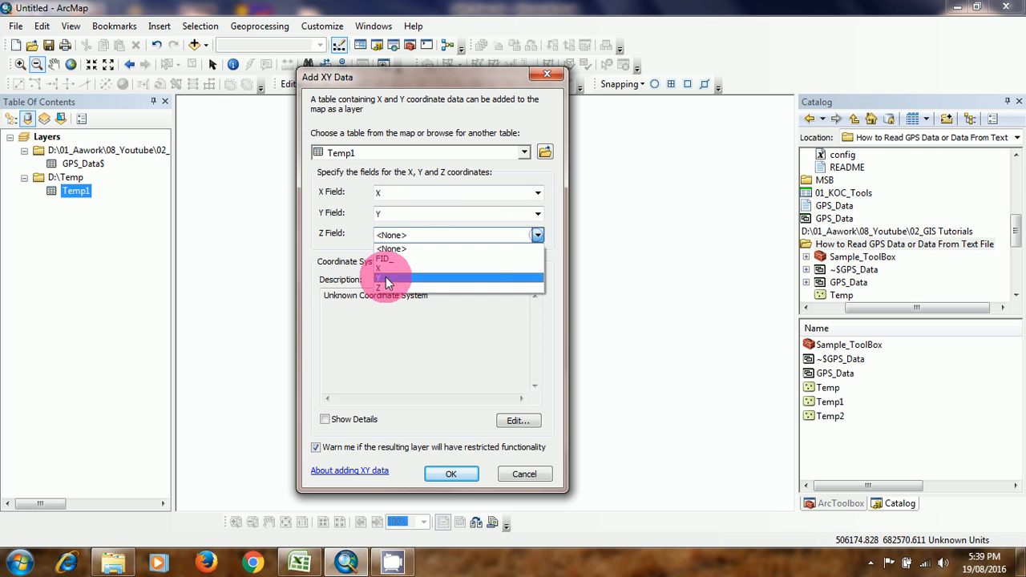
{"action": "left_click", "coordinate": [389, 277]}
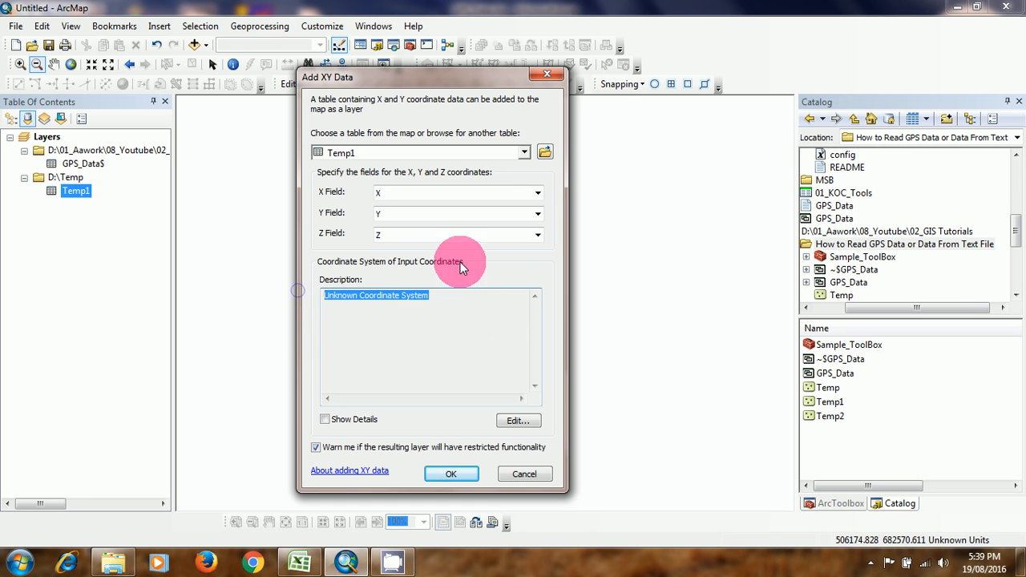
{"action": "mouse_move", "coordinate": [369, 318]}
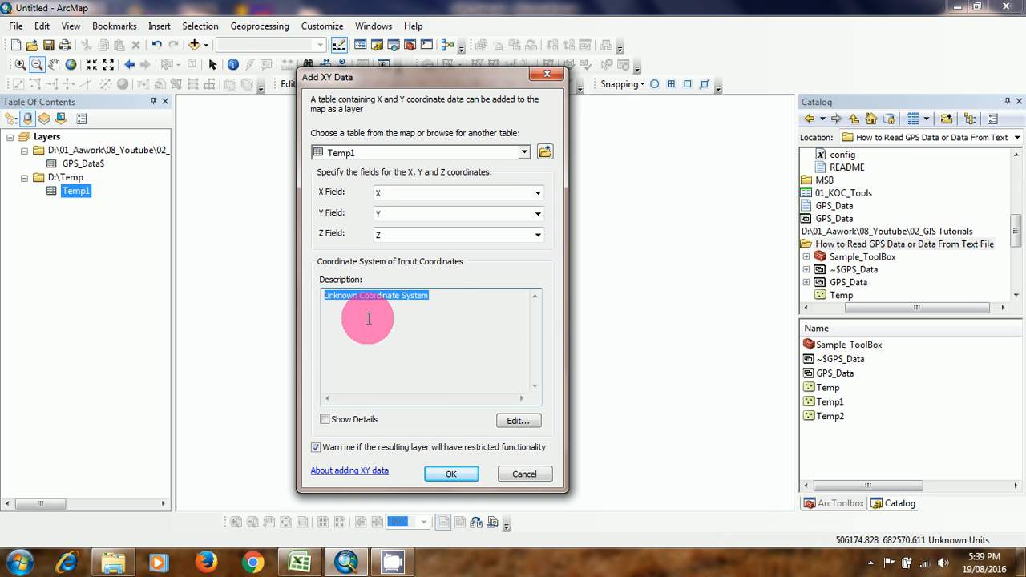
{"action": "mouse_move", "coordinate": [450, 299]}
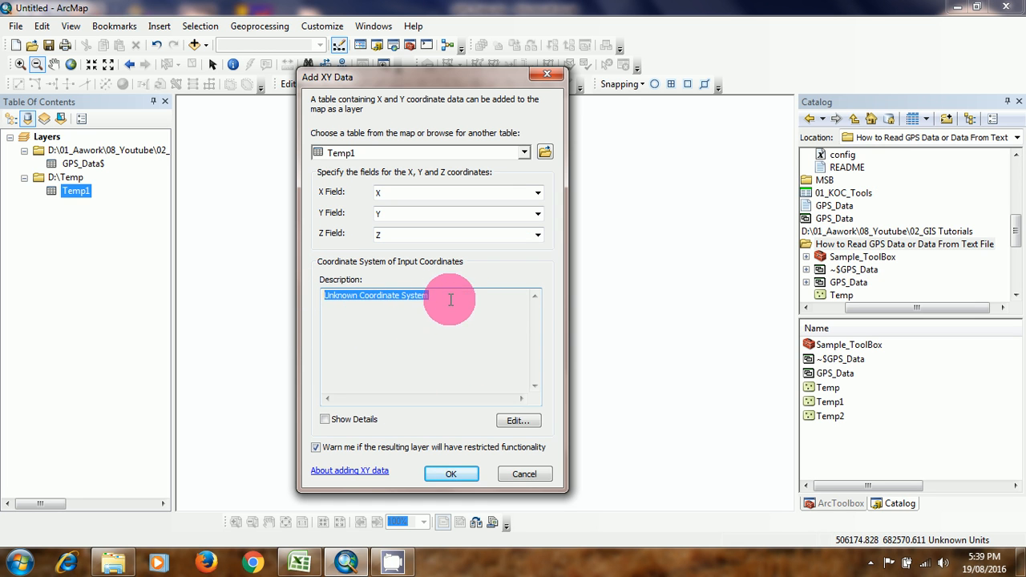
{"action": "mouse_move", "coordinate": [394, 354]}
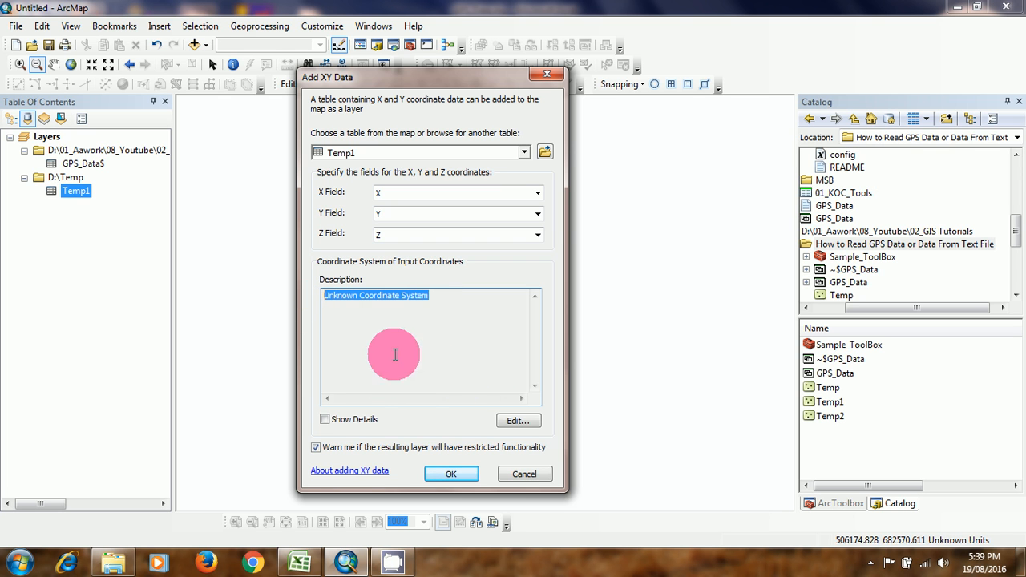
{"action": "mouse_move", "coordinate": [513, 421]}
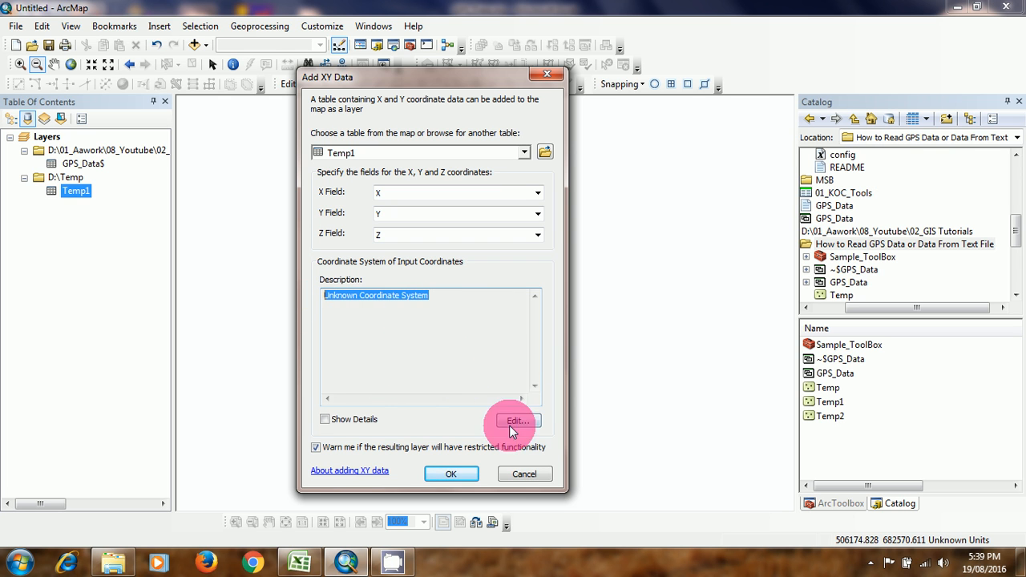
{"action": "mouse_move", "coordinate": [404, 429]}
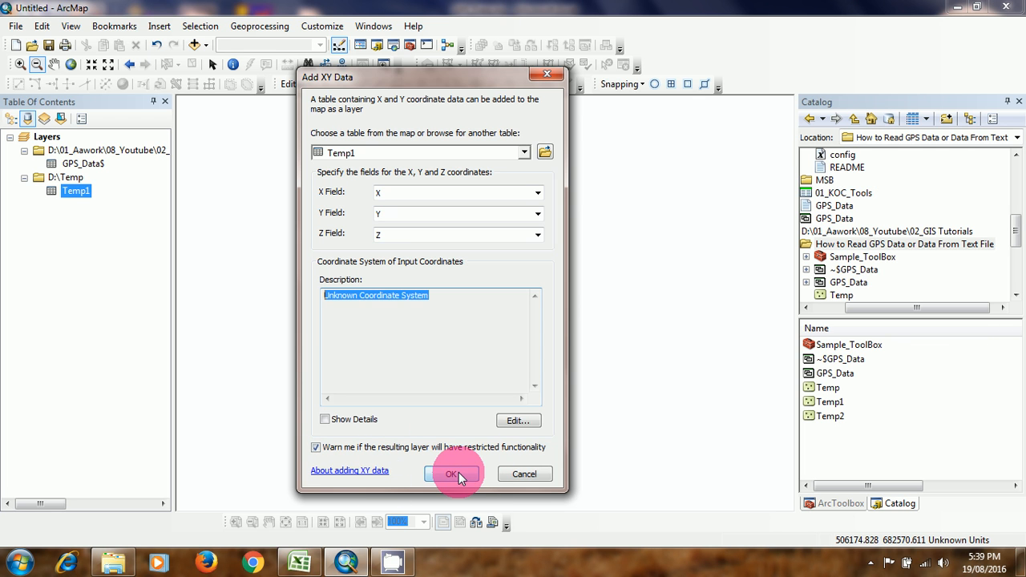
{"action": "left_click", "coordinate": [452, 474]}
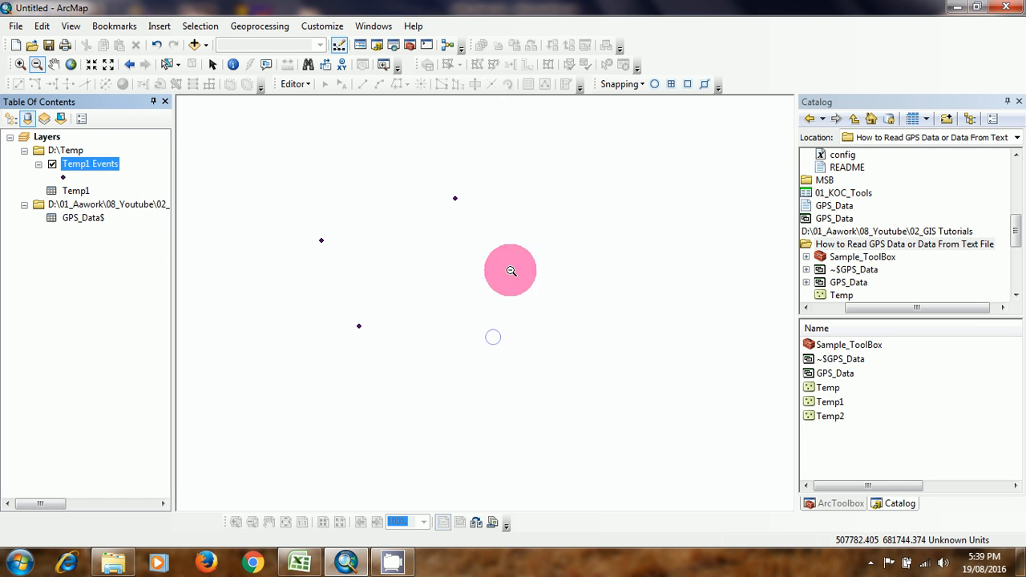
{"action": "mouse_move", "coordinate": [393, 317]}
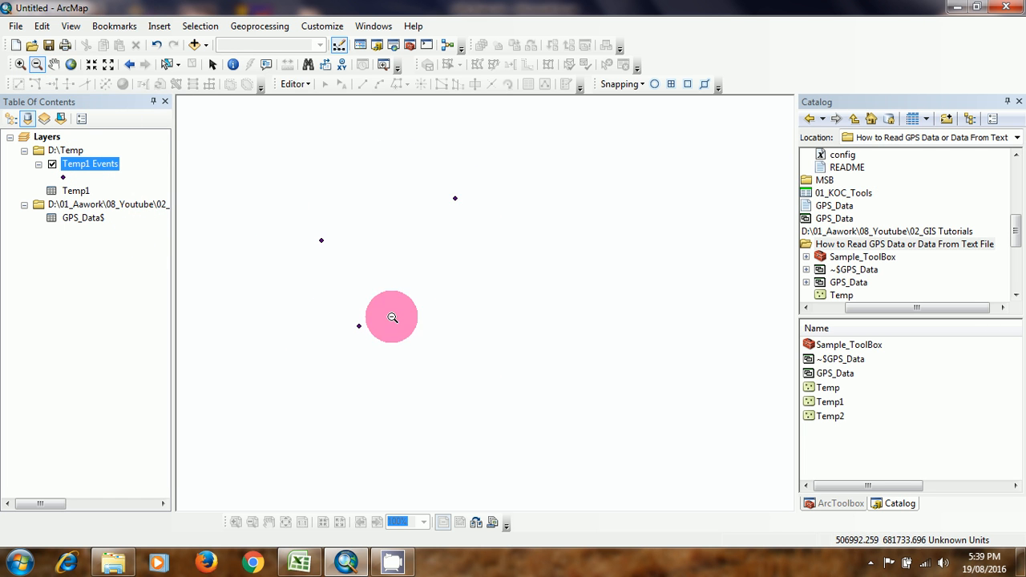
{"action": "right_click", "coordinate": [90, 163]}
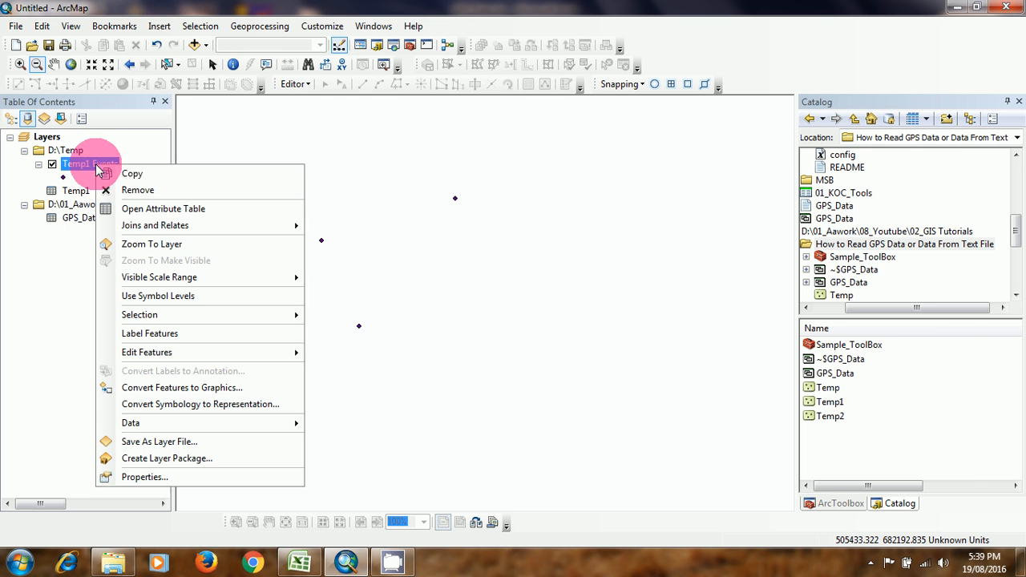
{"action": "left_click", "coordinate": [163, 209]}
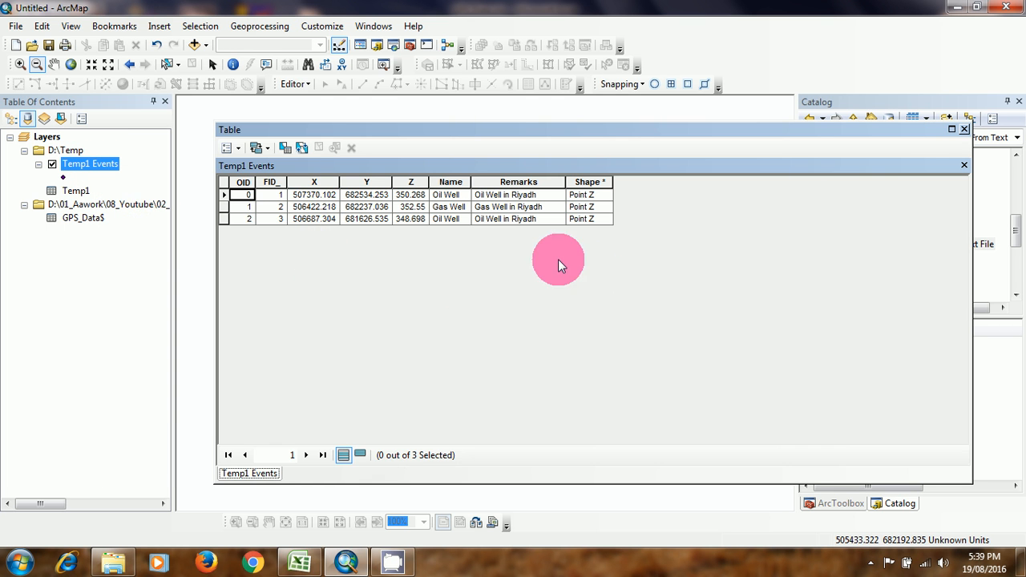
{"action": "left_click", "coordinate": [964, 129]}
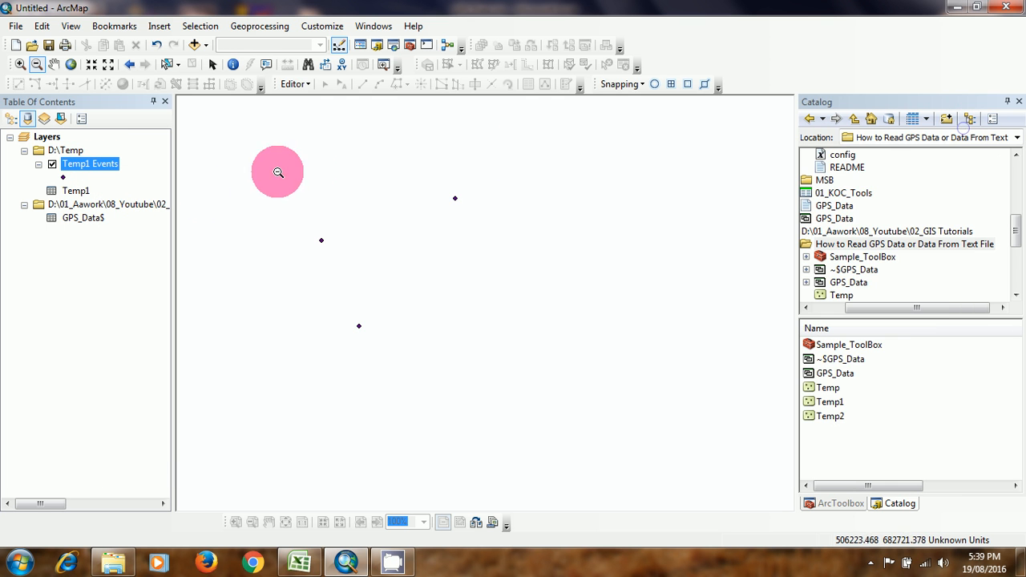
Export Temp1 Events to D:\Temp\GPS.shp, overwriting the existing shapefile
{"action": "right_click", "coordinate": [89, 163]}
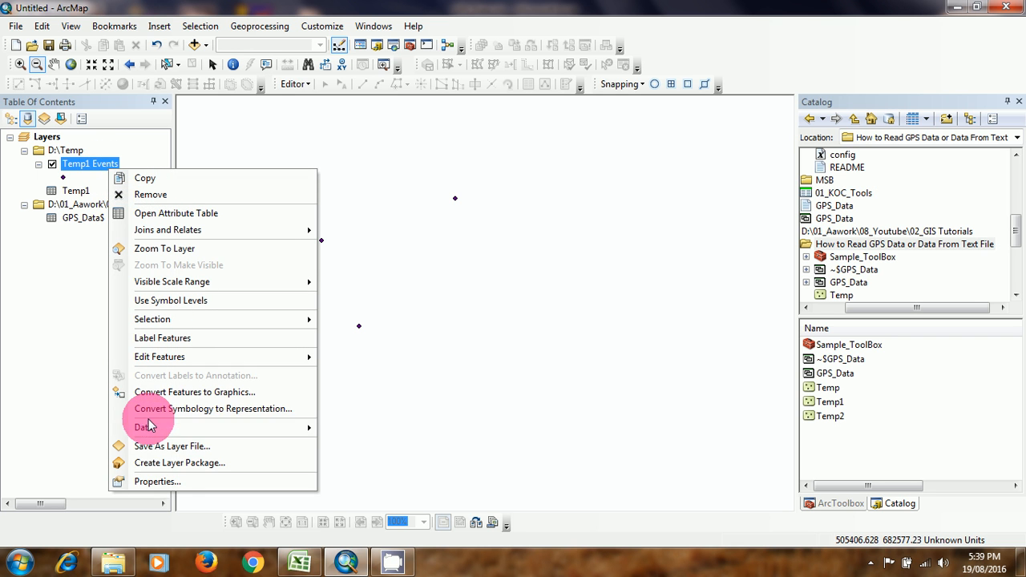
{"action": "left_click", "coordinate": [142, 427]}
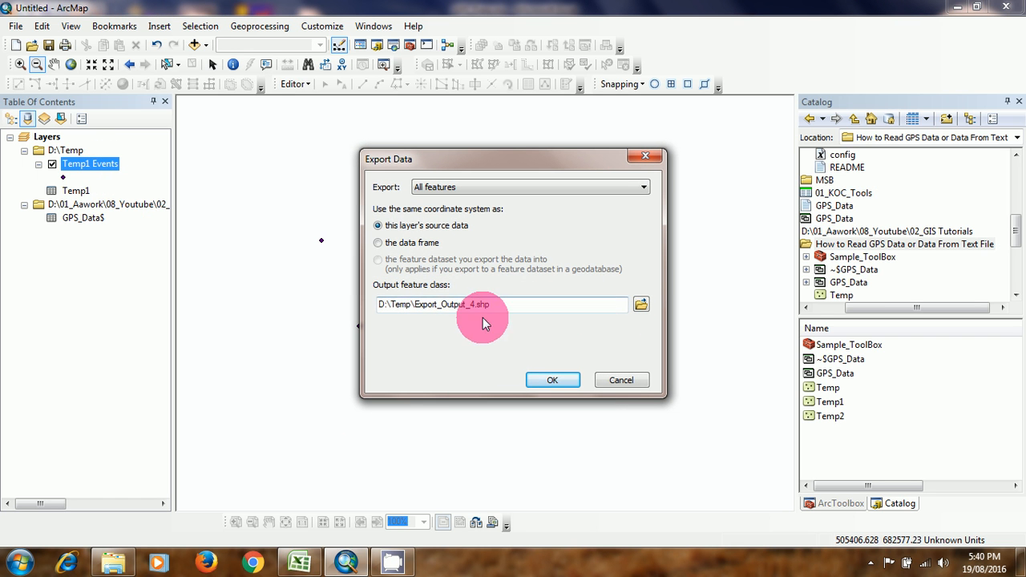
{"action": "double_click", "coordinate": [439, 304]}
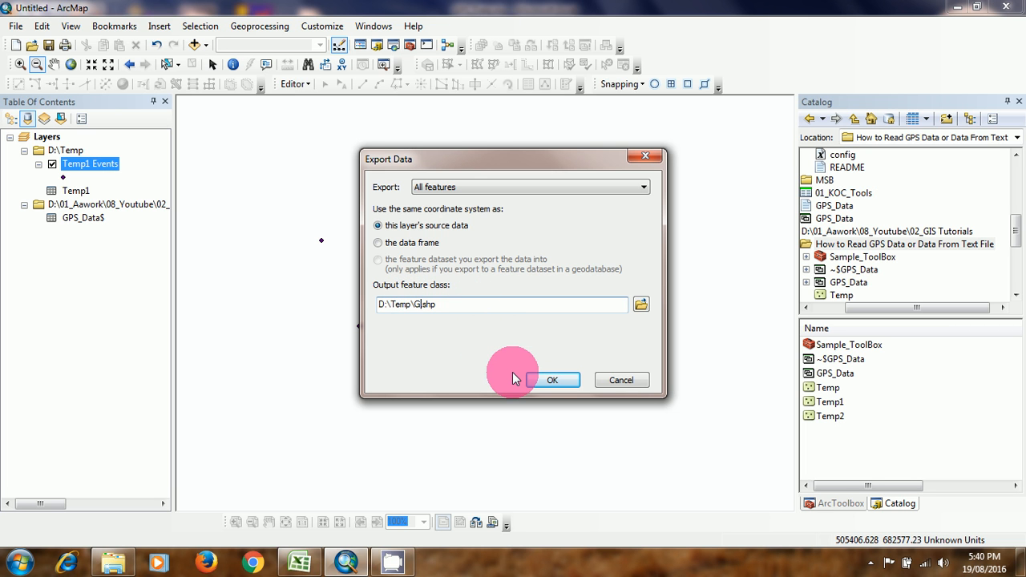
{"action": "type", "text": "PS.shp"}
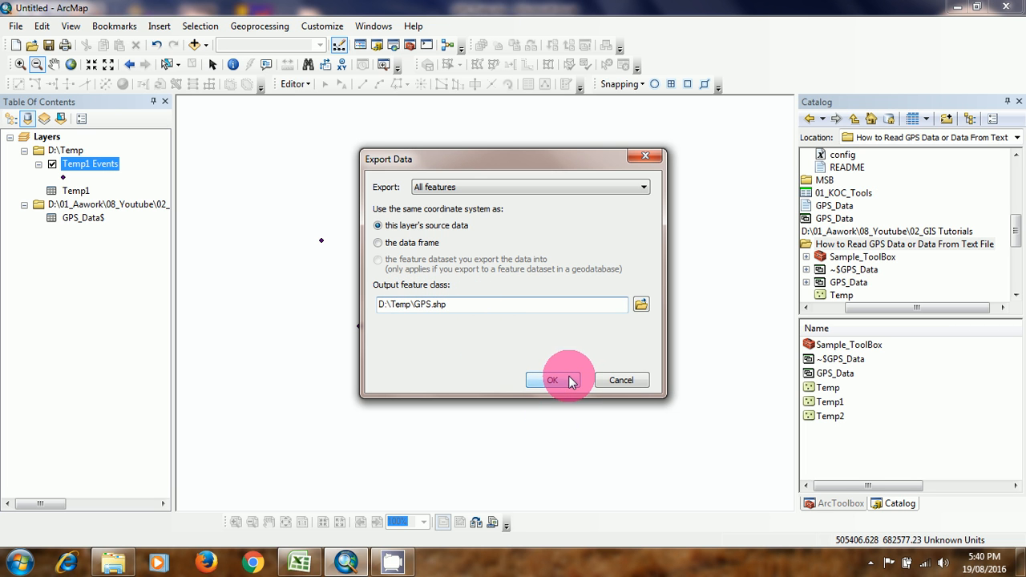
{"action": "left_click", "coordinate": [552, 380]}
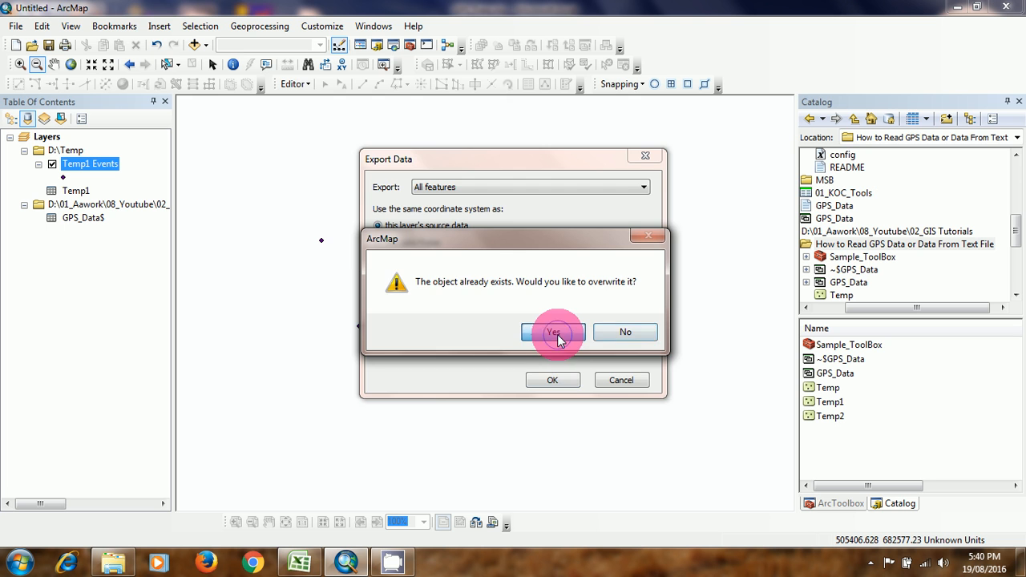
{"action": "left_click", "coordinate": [553, 331]}
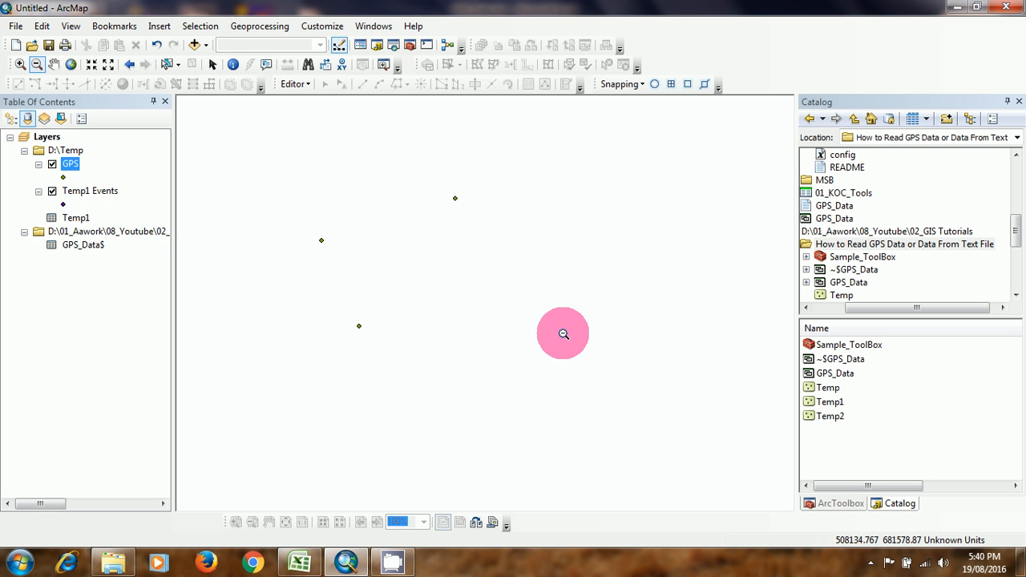
Turn off the Temp1 Events layer, leaving the GPS layer visible
{"action": "left_click", "coordinate": [53, 191]}
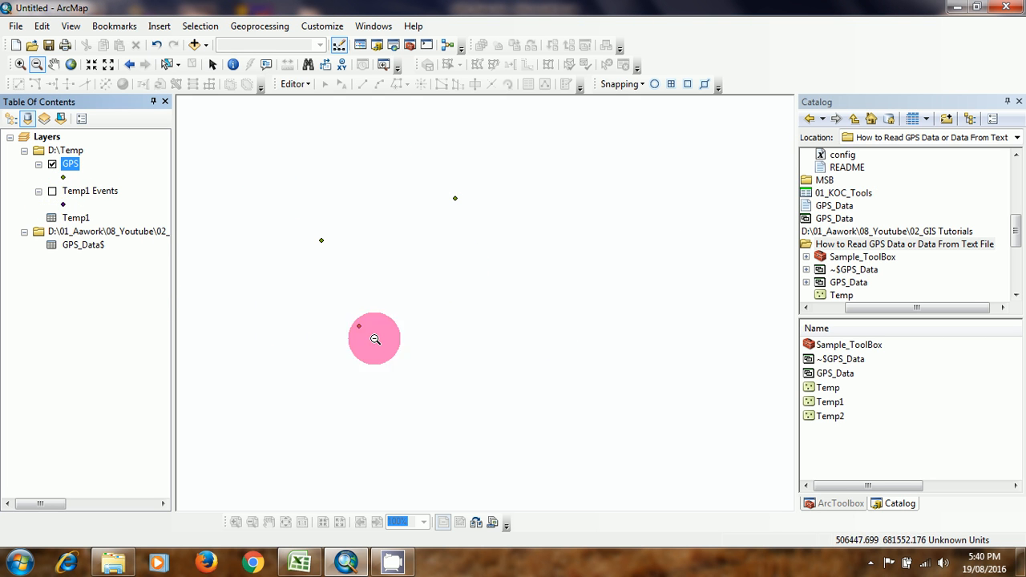
{"action": "right_click", "coordinate": [70, 163]}
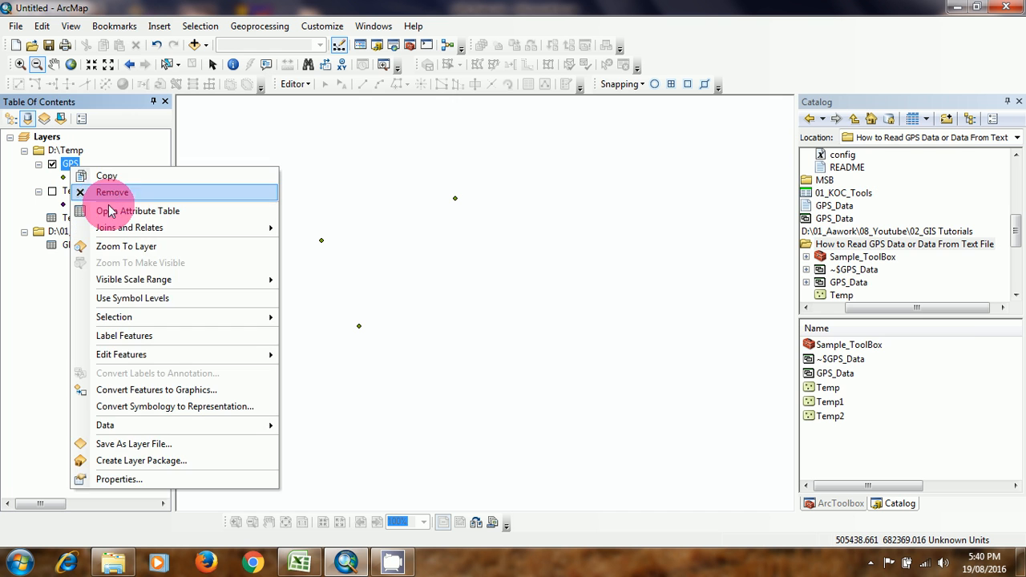
{"action": "left_click", "coordinate": [149, 211]}
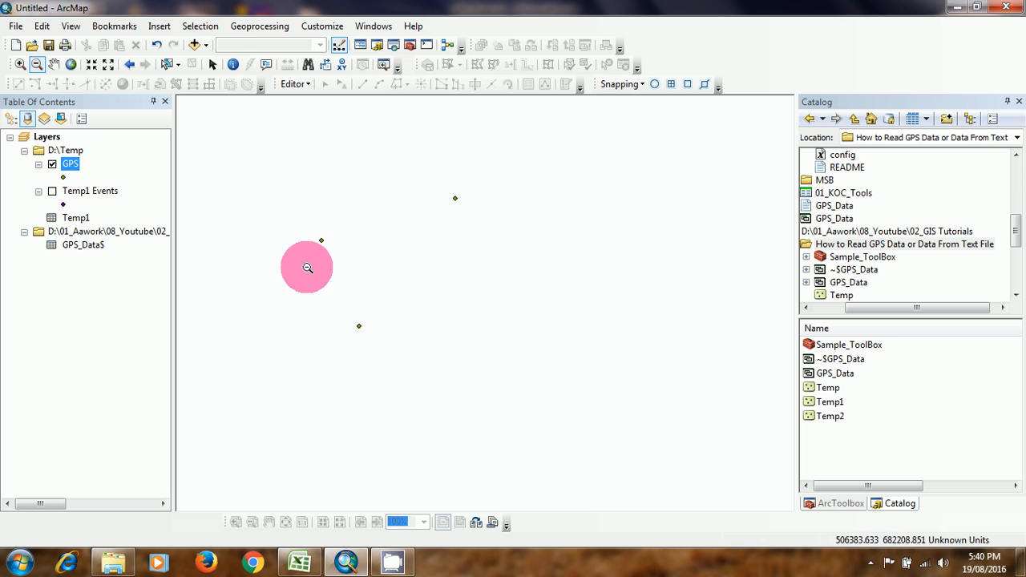
{"action": "mouse_move", "coordinate": [347, 270]}
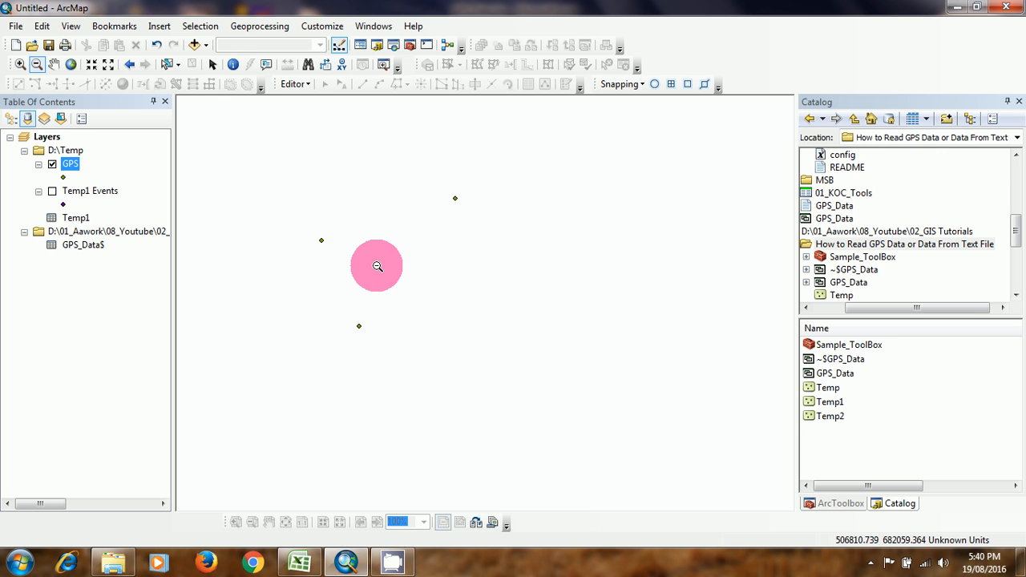
{"action": "mouse_move", "coordinate": [143, 177]}
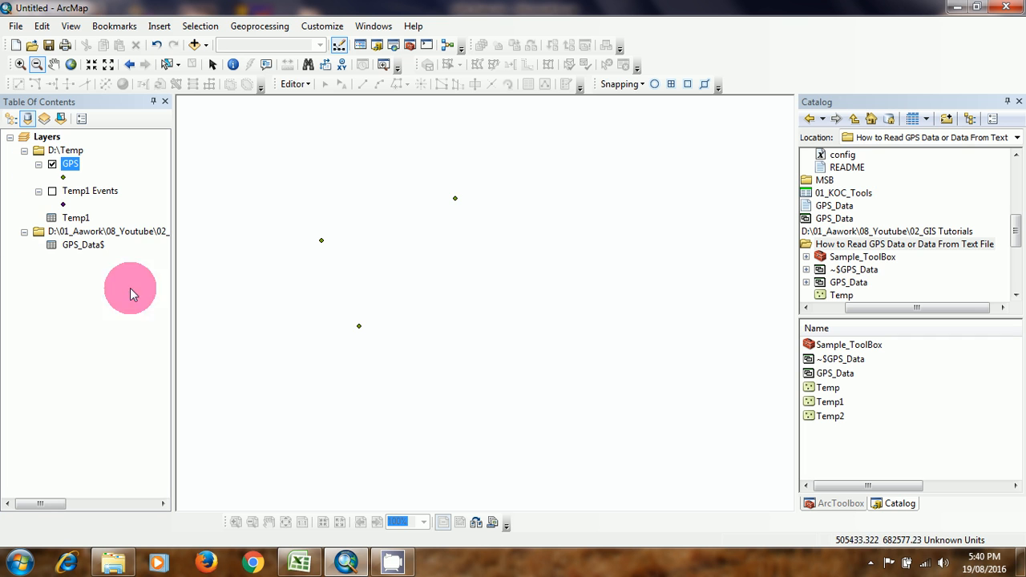
{"action": "mouse_move", "coordinate": [299, 277]}
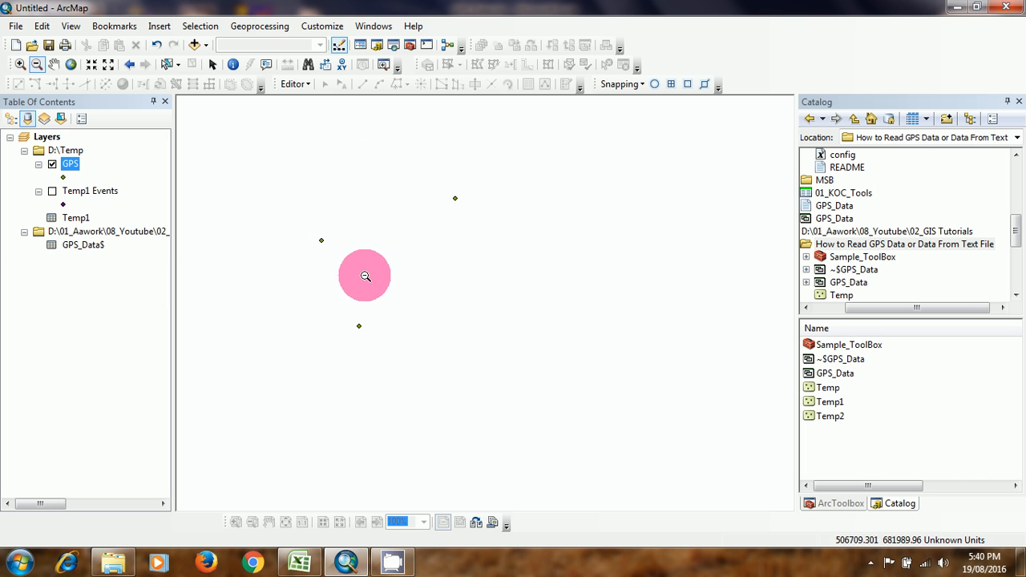
{"action": "mouse_move", "coordinate": [265, 165]}
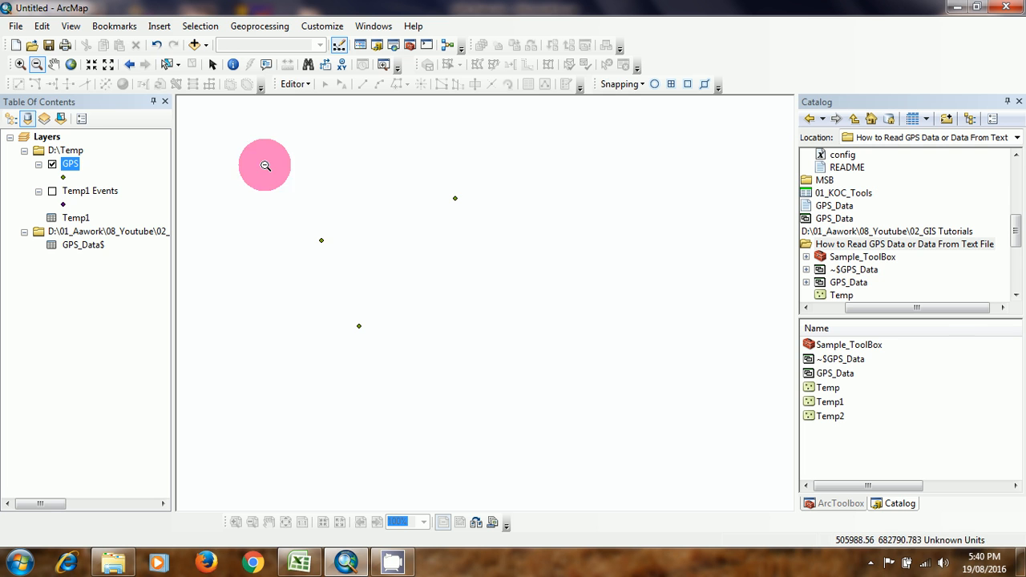